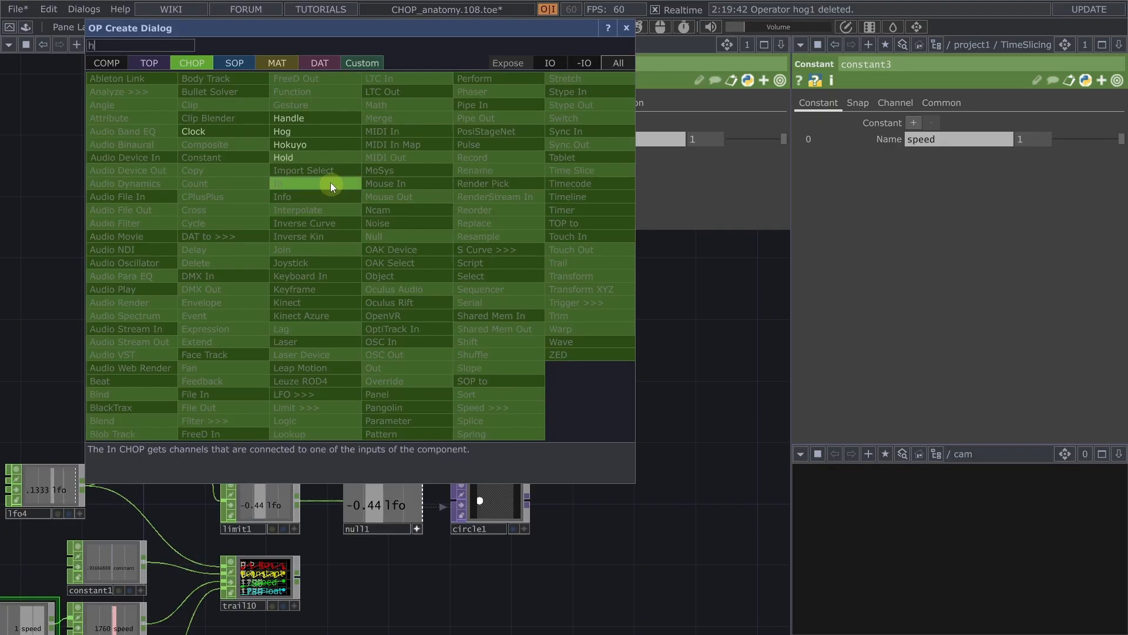
# Step: Add a Hog CHOP, raise its Delay to about 0.093 s, and toggle Active off and on
pyautogui.click(282, 132)
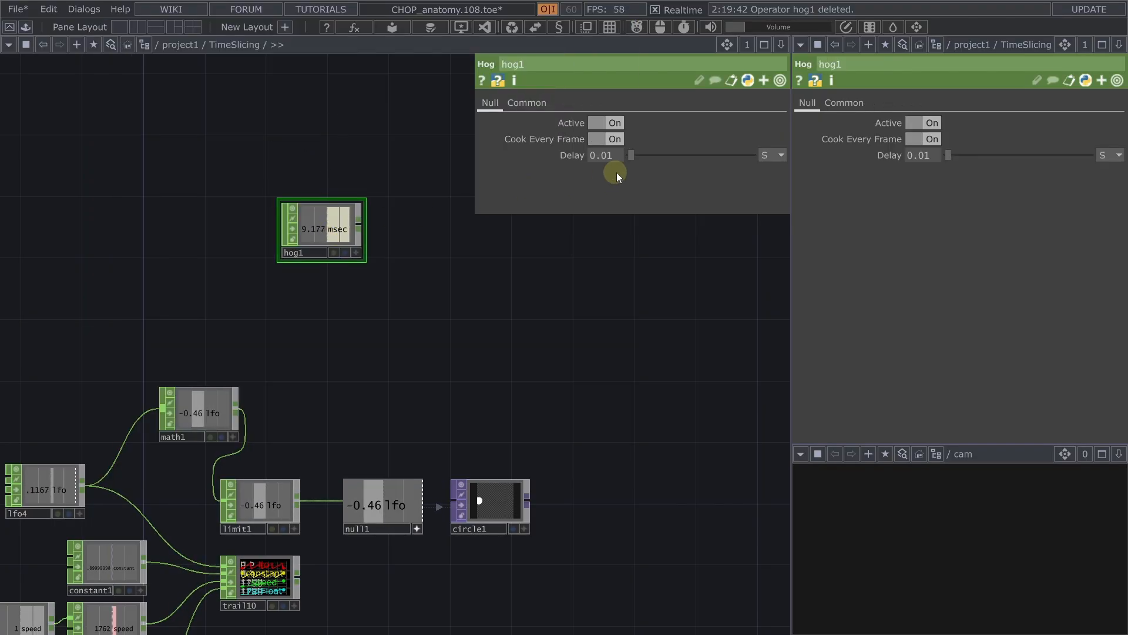
pyautogui.moveTo(617, 155); pyautogui.dragTo(638, 157)
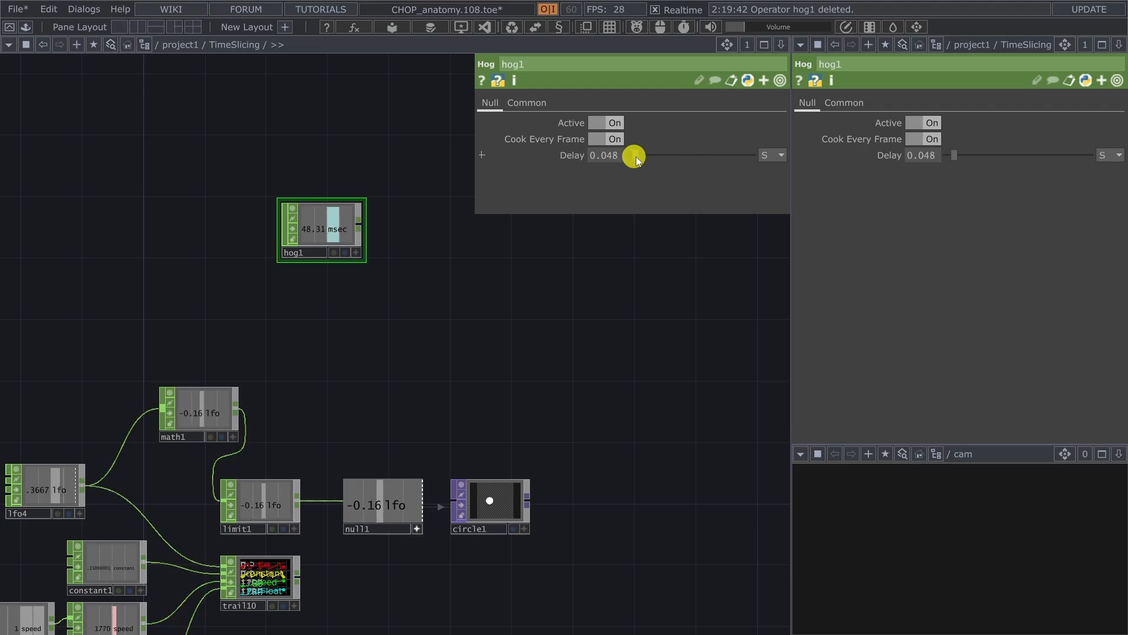
pyautogui.moveTo(633, 156); pyautogui.dragTo(640, 162)
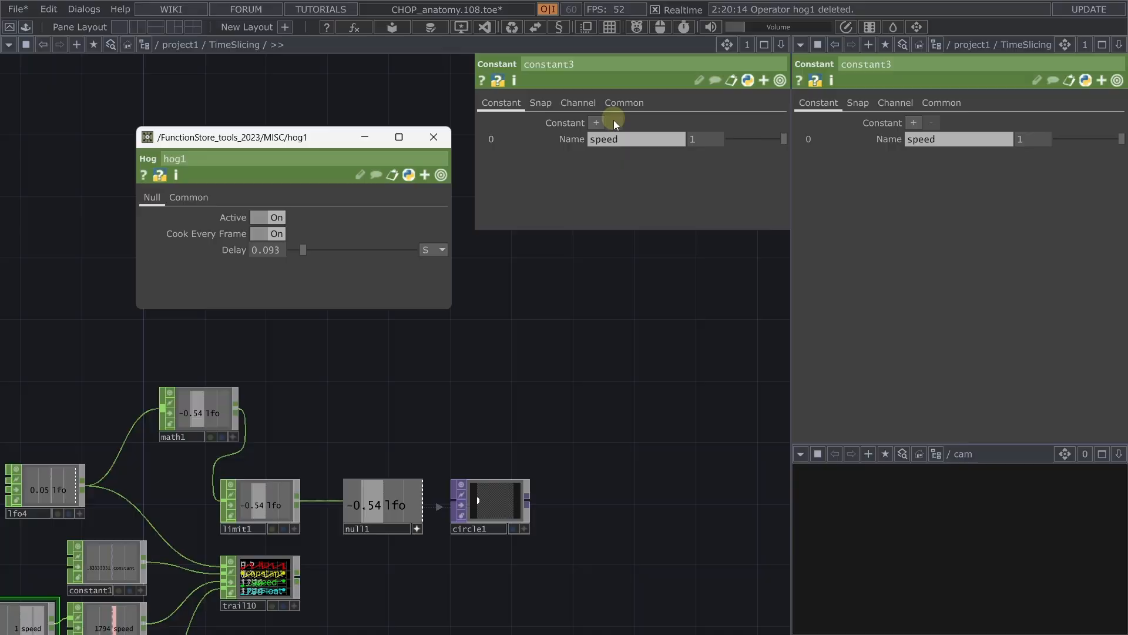
pyautogui.click(266, 216)
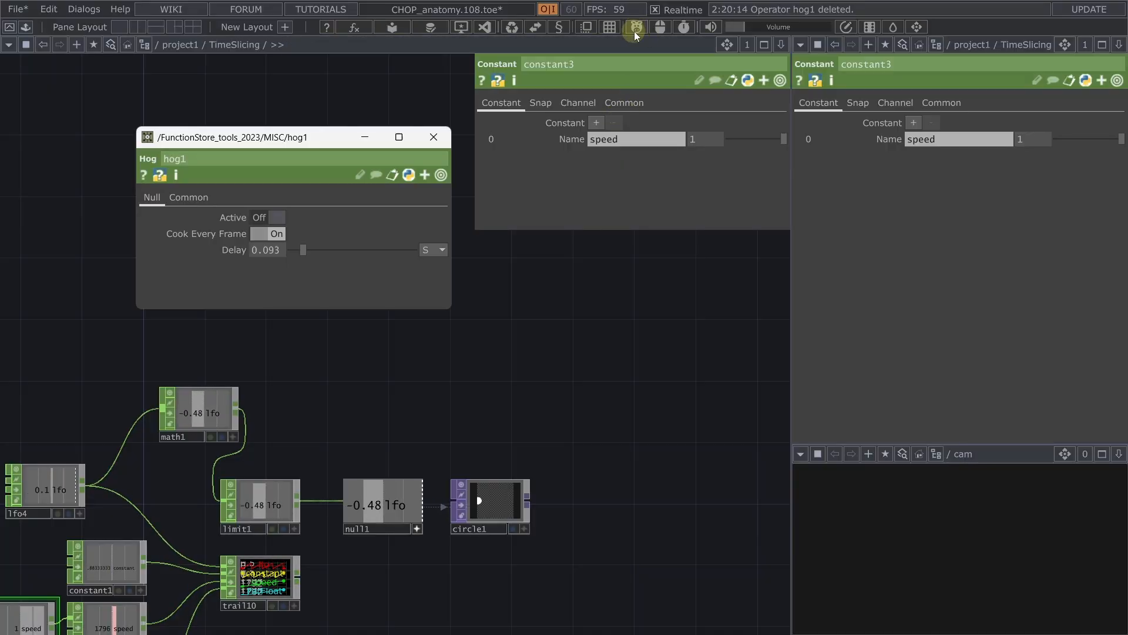
pyautogui.click(268, 218)
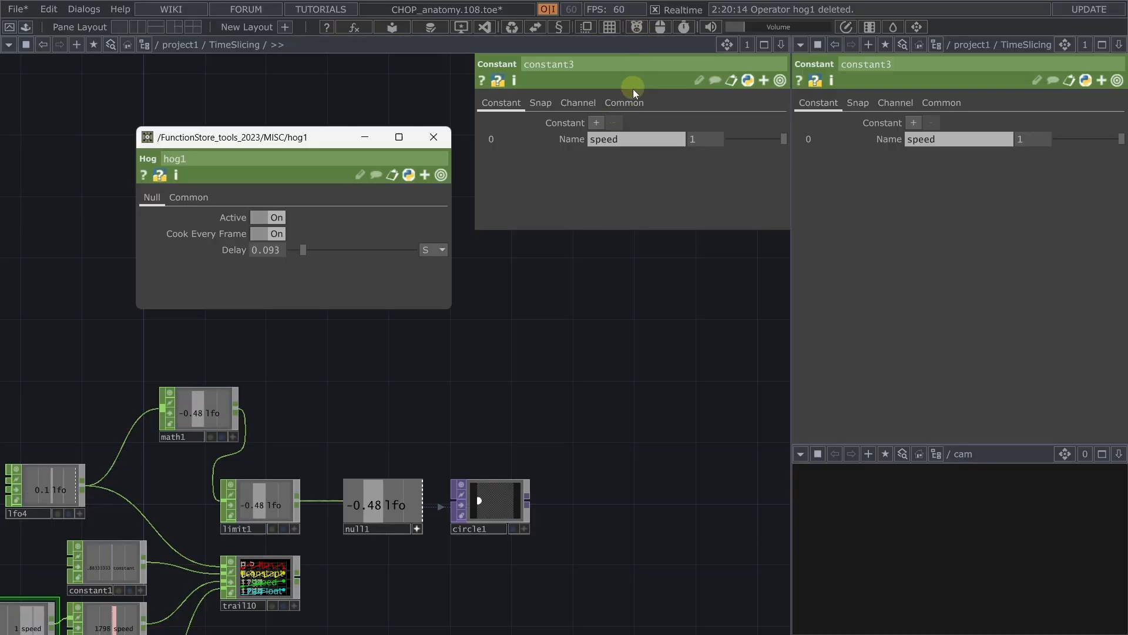
pyautogui.click(267, 217)
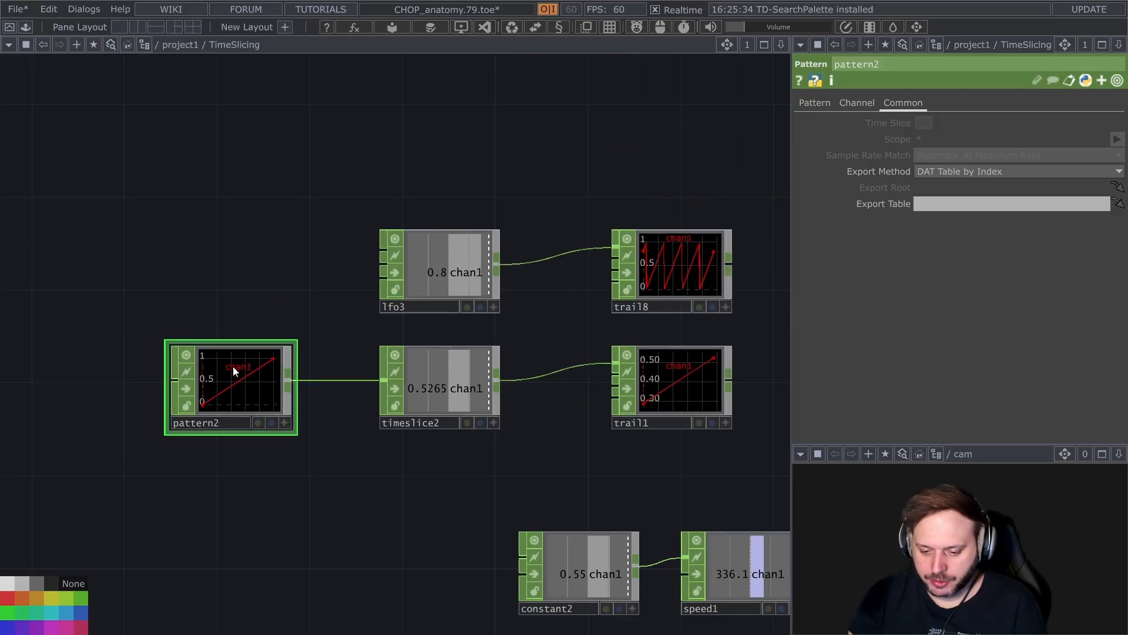
# Step: Select pattern2, the ramp source feeding the time slice chain
pyautogui.click(439, 388)
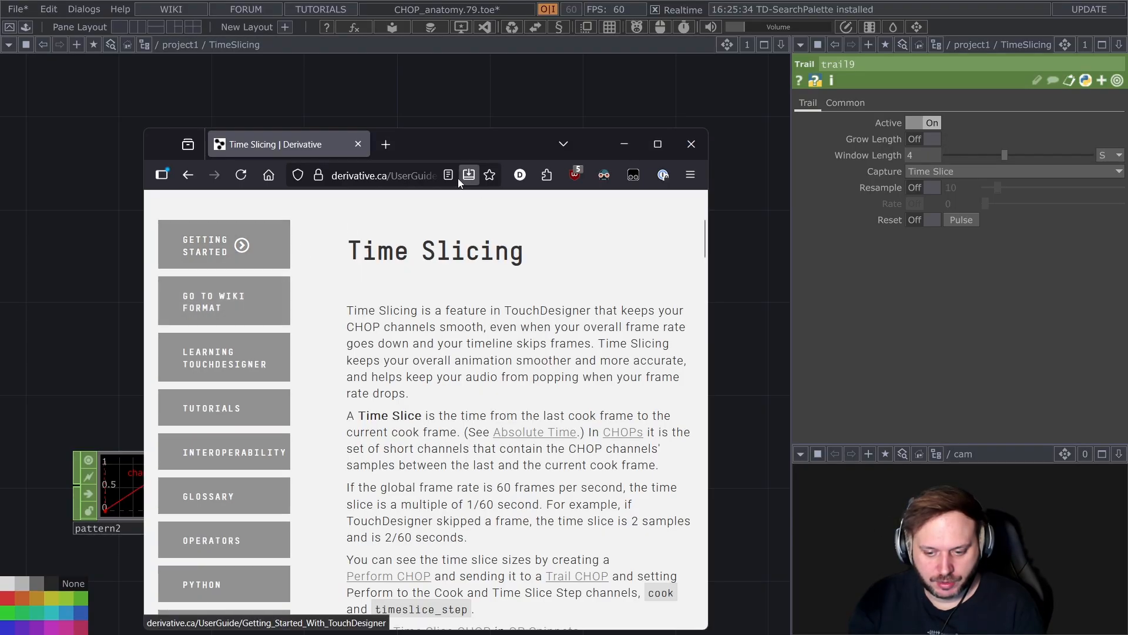
# Step: Maximize the documentation window and highlight the definition of a time slice
pyautogui.click(657, 143)
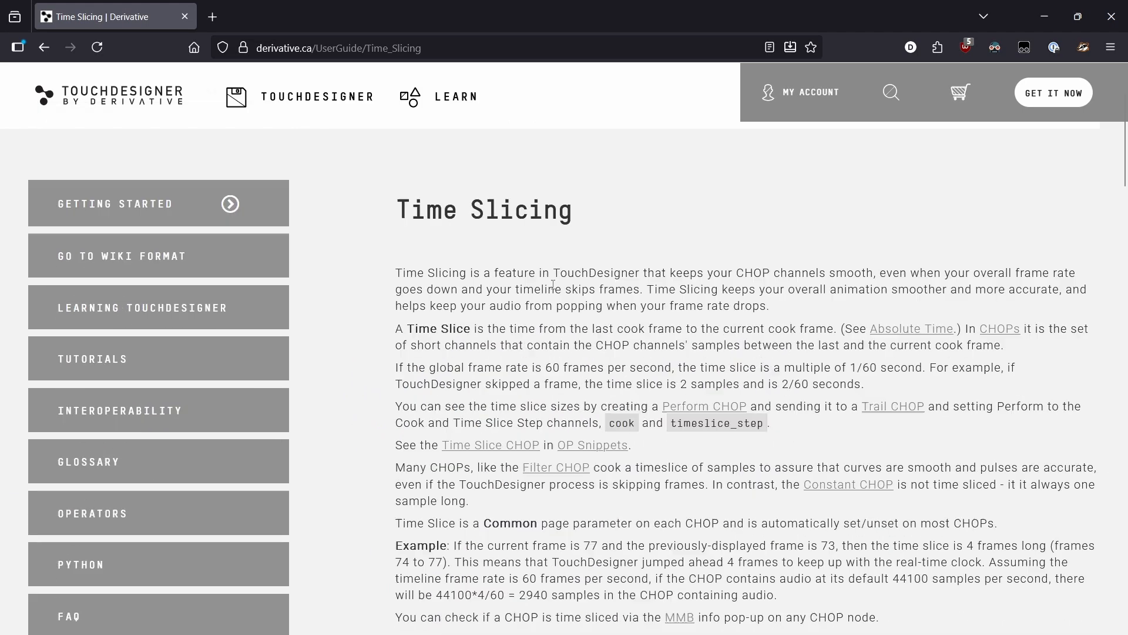
pyautogui.moveTo(506, 275)
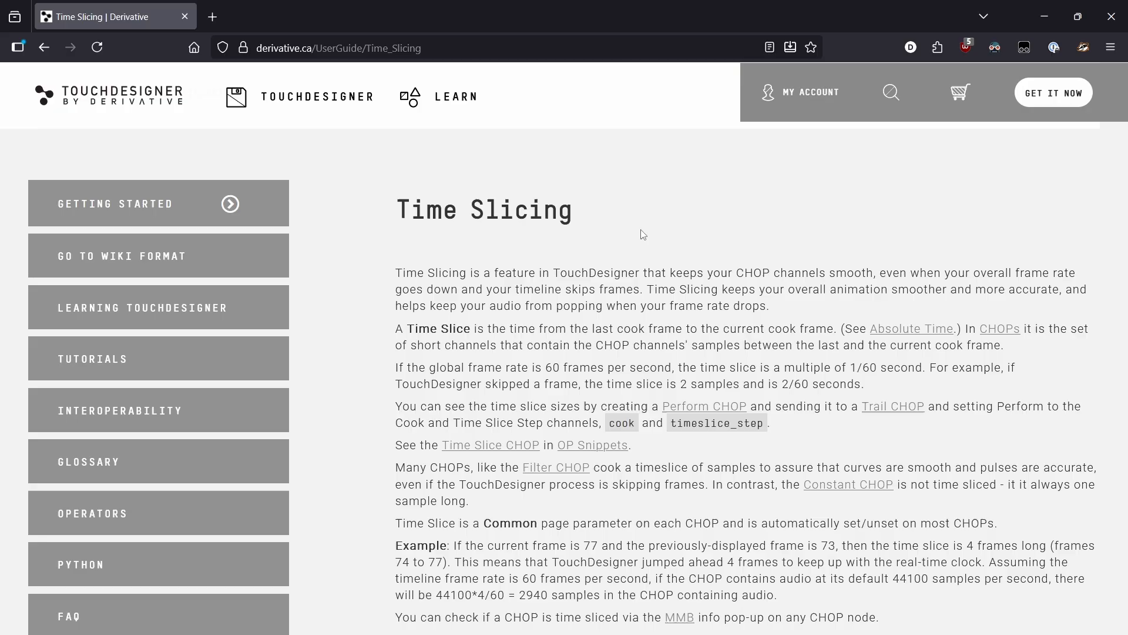
pyautogui.moveTo(520, 290); pyautogui.dragTo(751, 306)
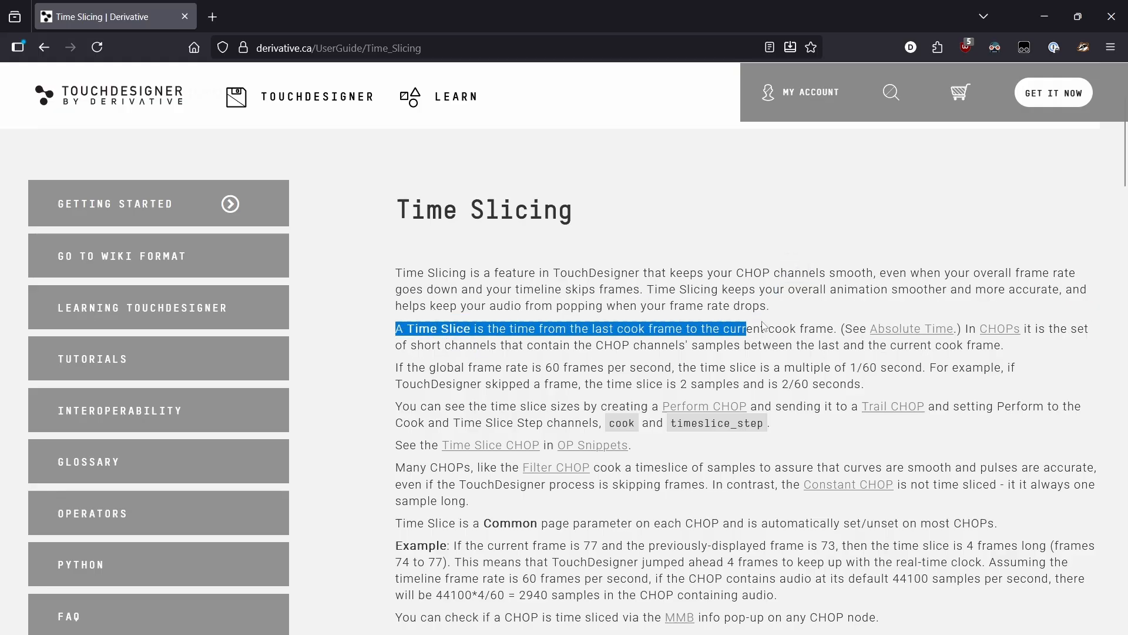
# Step: Highlight the sentence about time slices being short channels in CHOPs
pyautogui.click(970, 329)
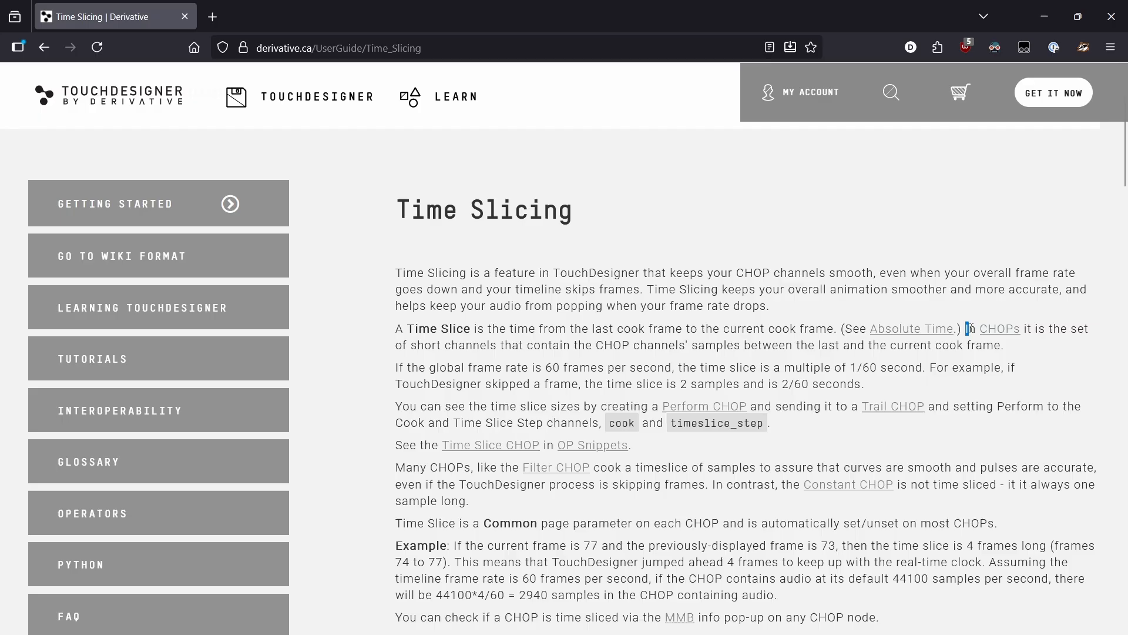
pyautogui.moveTo(966, 328); pyautogui.dragTo(576, 344)
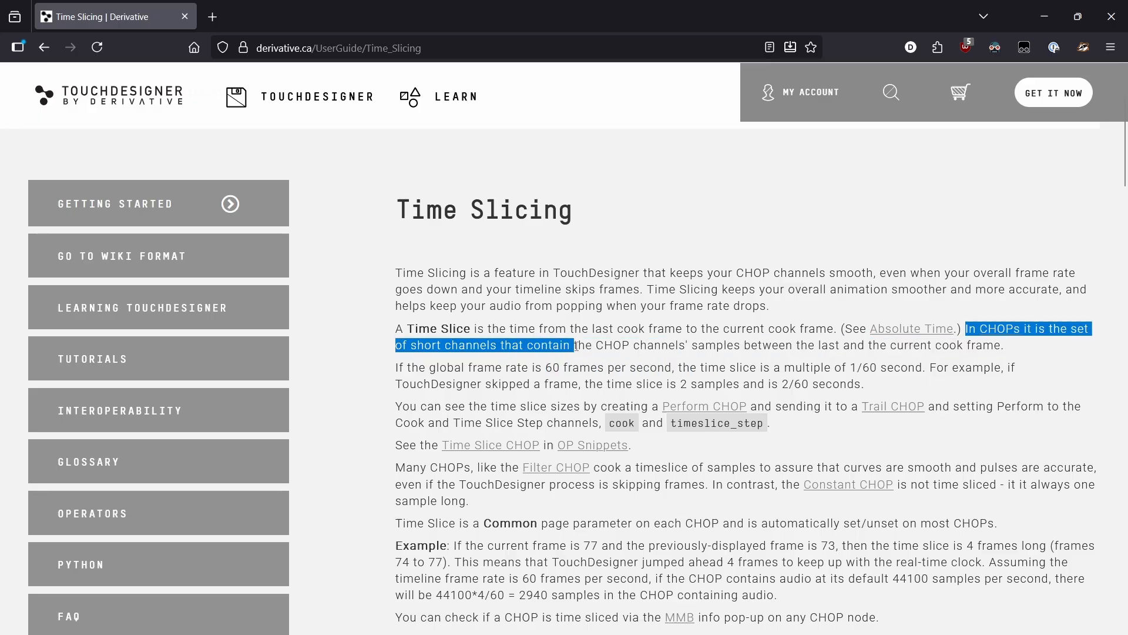
pyautogui.moveTo(576, 345); pyautogui.dragTo(780, 344)
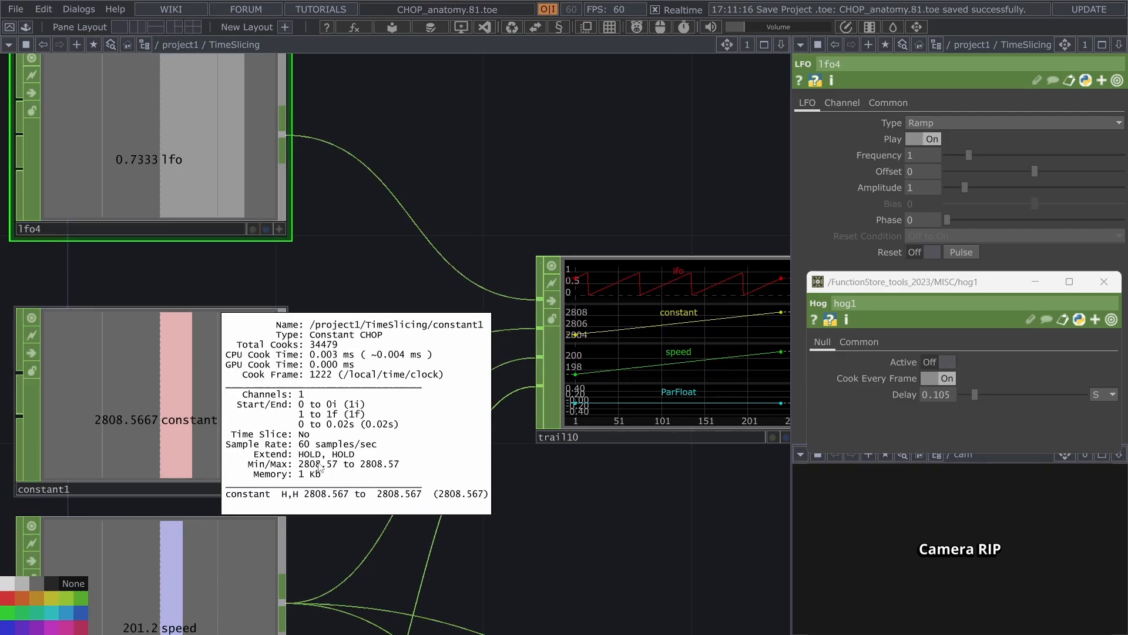
# Step: Switch back to the TouchDesigner TimeSlicing network
pyautogui.click(117, 399)
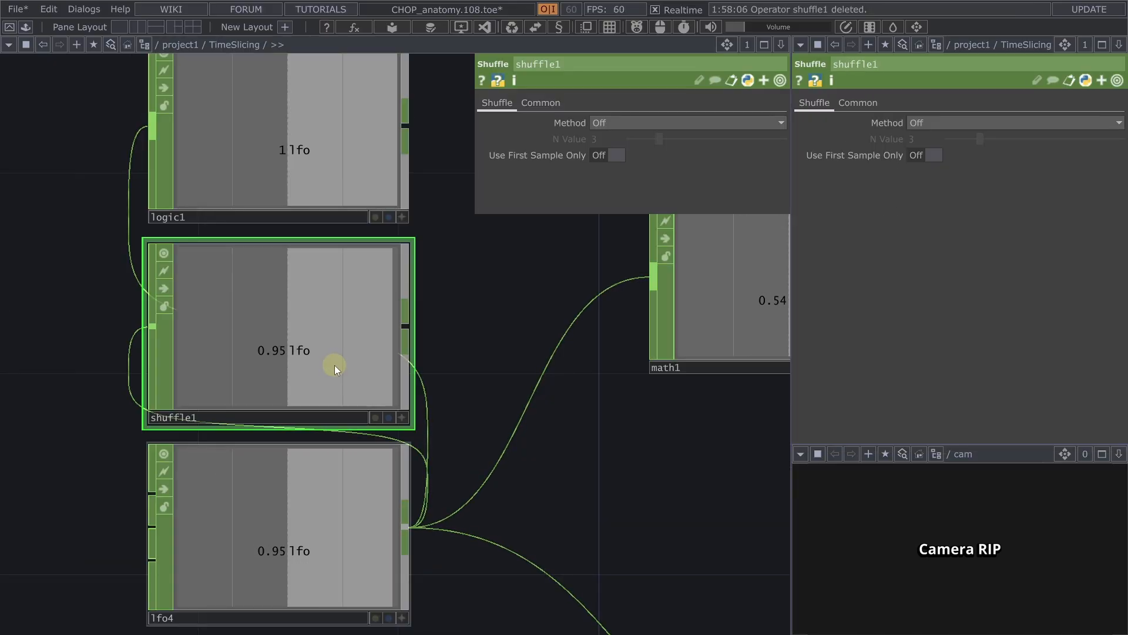
pyautogui.moveTo(407, 300)
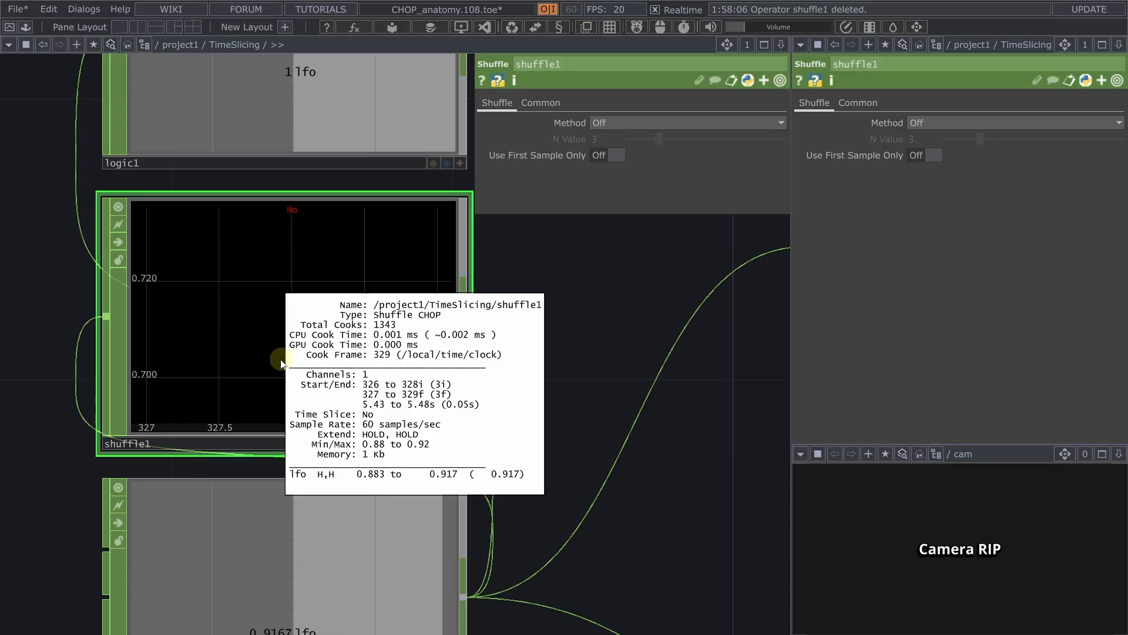
# Step: Turn on shuffle1's viewer to show its single three-sample channel
pyautogui.click(687, 124)
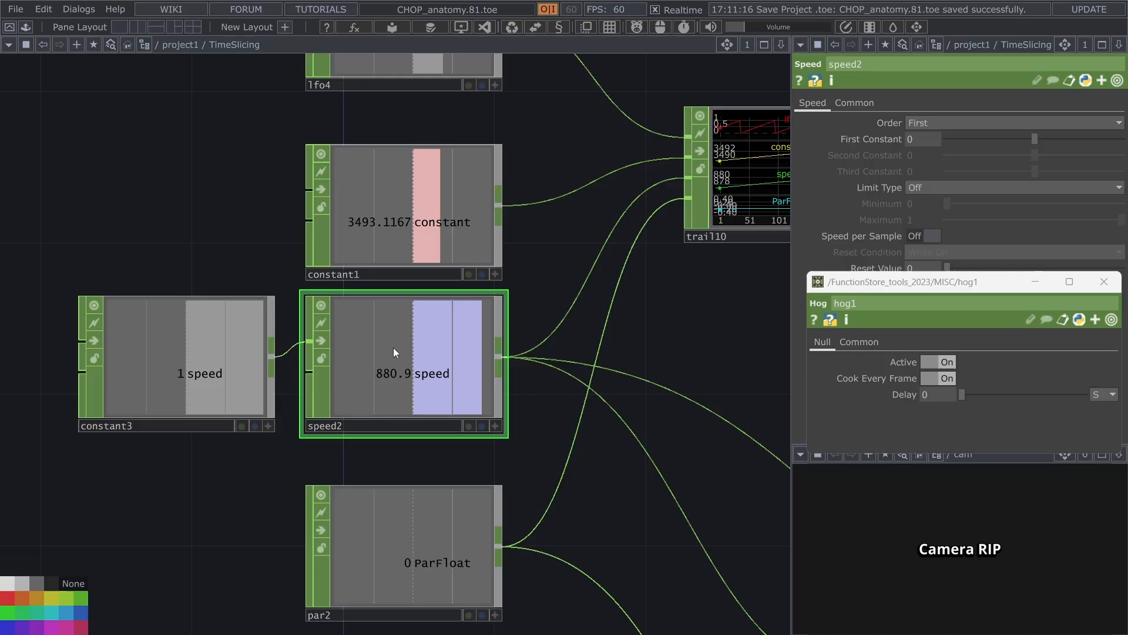
# Step: Select constant1, view trail10's counters, and close the TimeSlicing parameter window
pyautogui.click(414, 212)
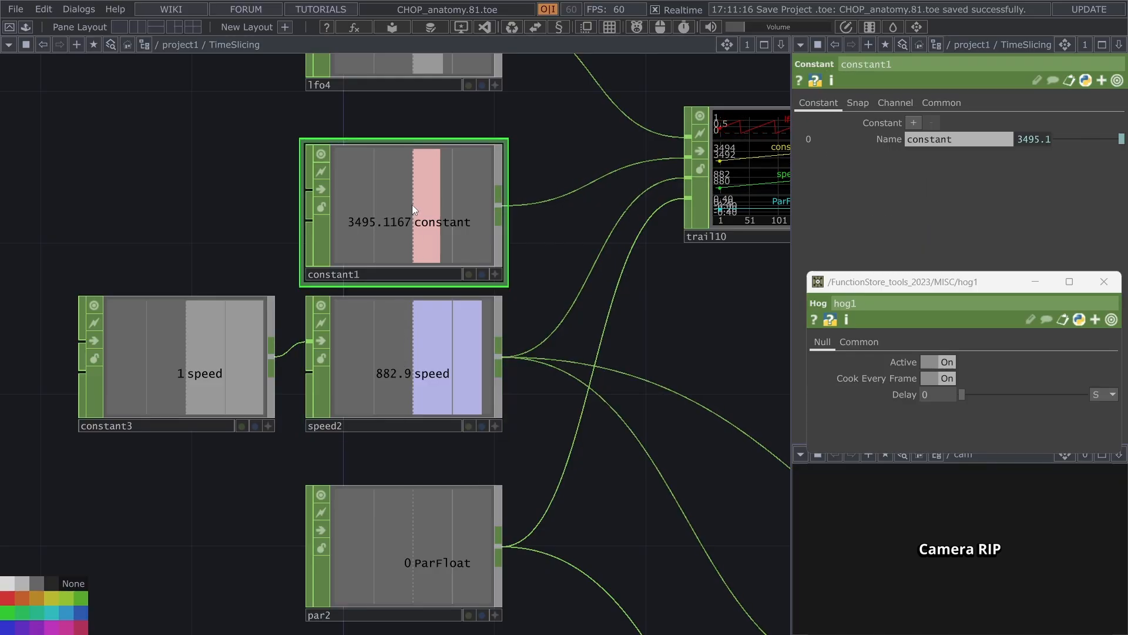
pyautogui.click(176, 364)
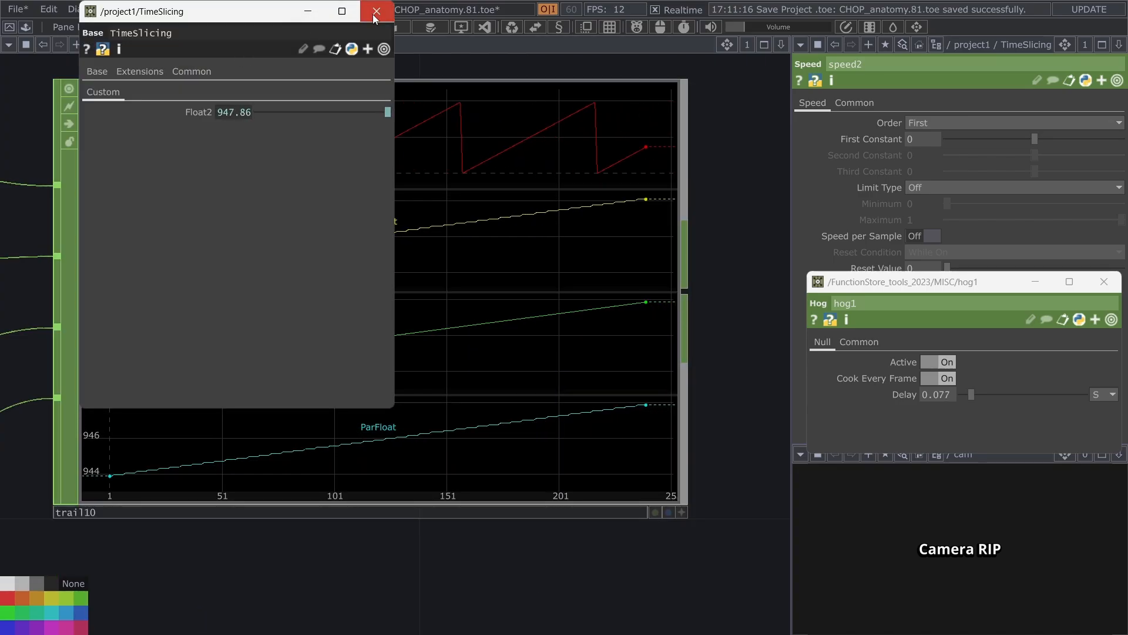
pyautogui.click(376, 11)
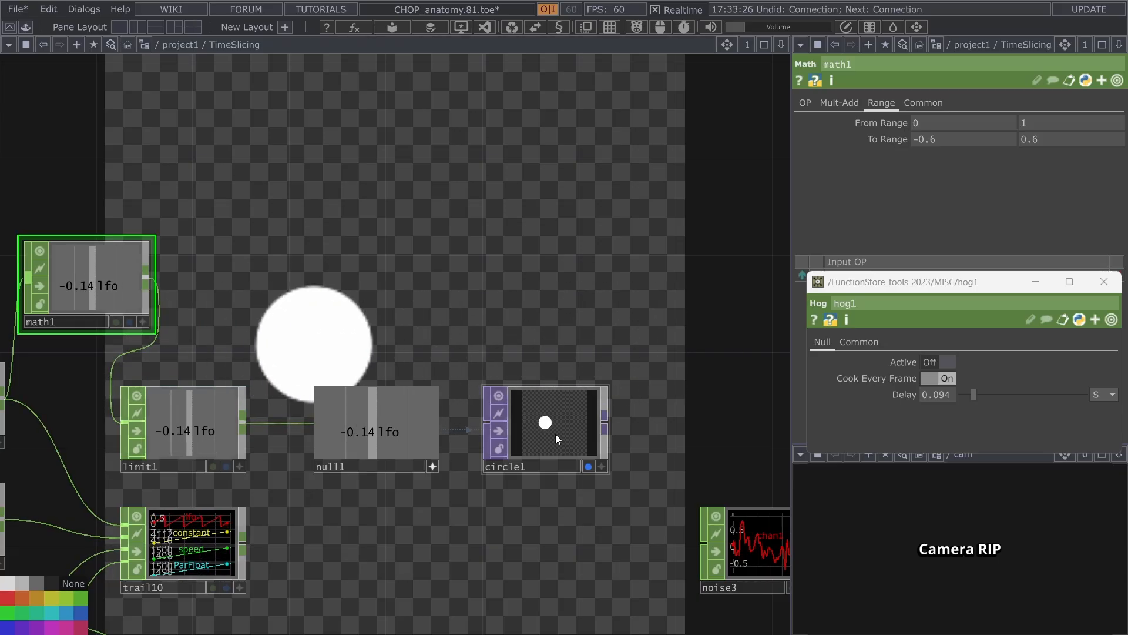
pyautogui.moveTo(470, 495)
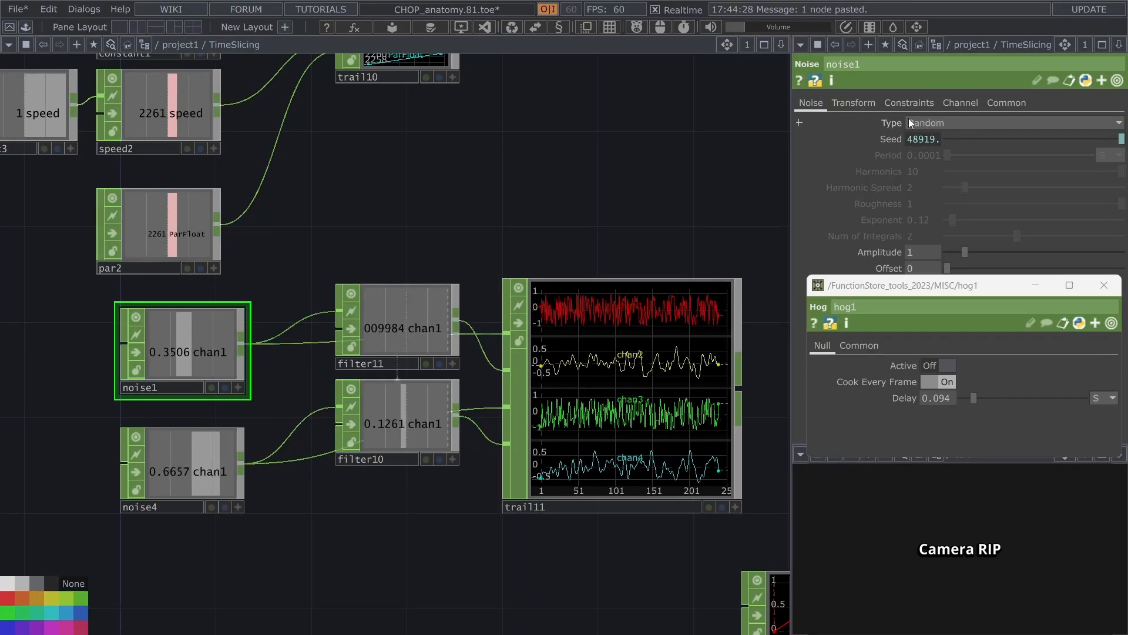
# Step: Check the time slice settings of noise1 and noise4
pyautogui.click(1007, 102)
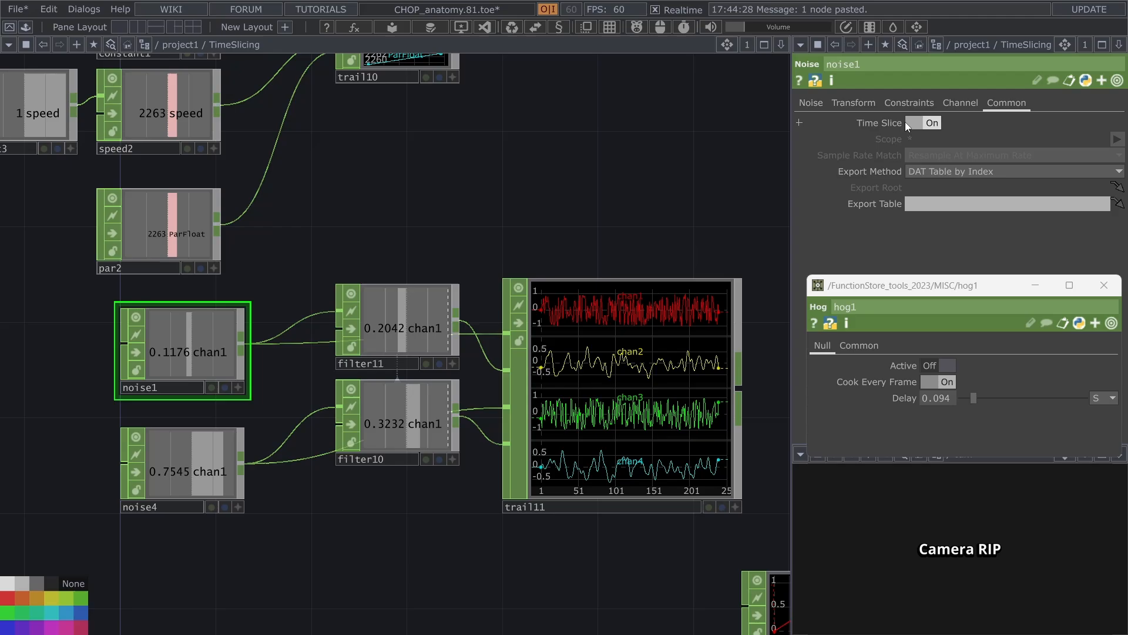
pyautogui.click(811, 103)
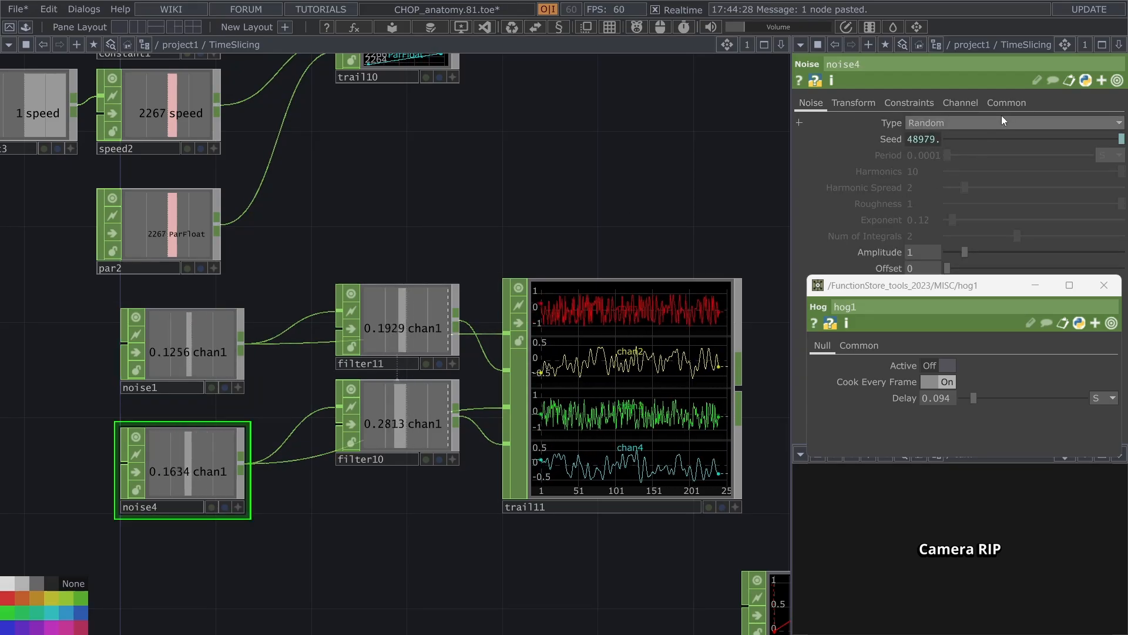
pyautogui.click(398, 328)
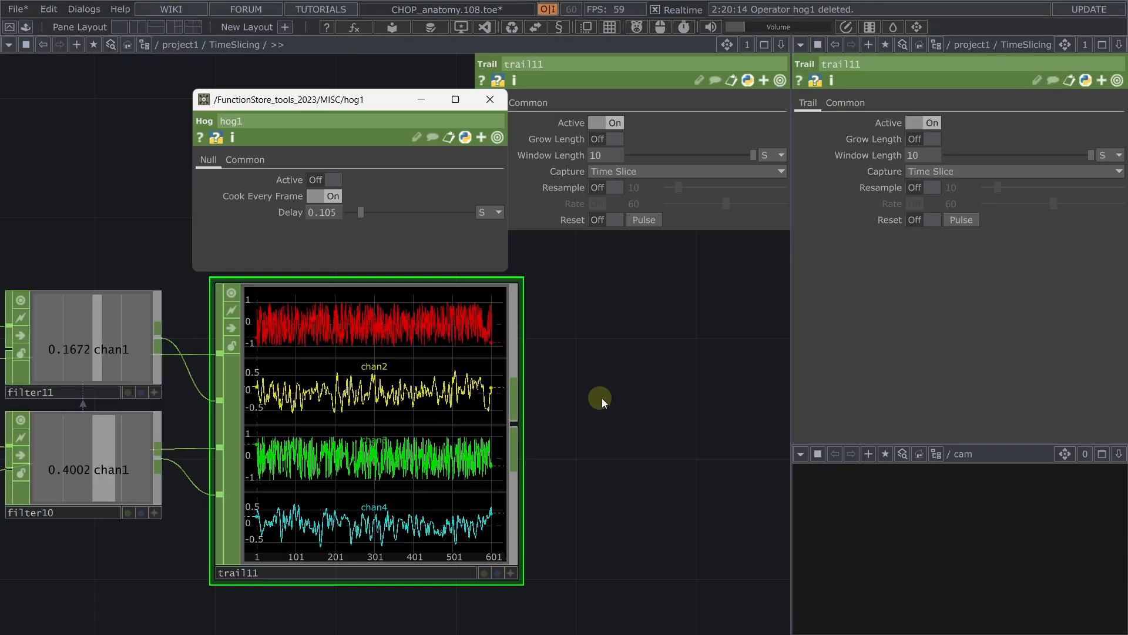
# Step: Toggle the CPU hog on and off so trail11's filtered channels turn stepped
pyautogui.click(317, 180)
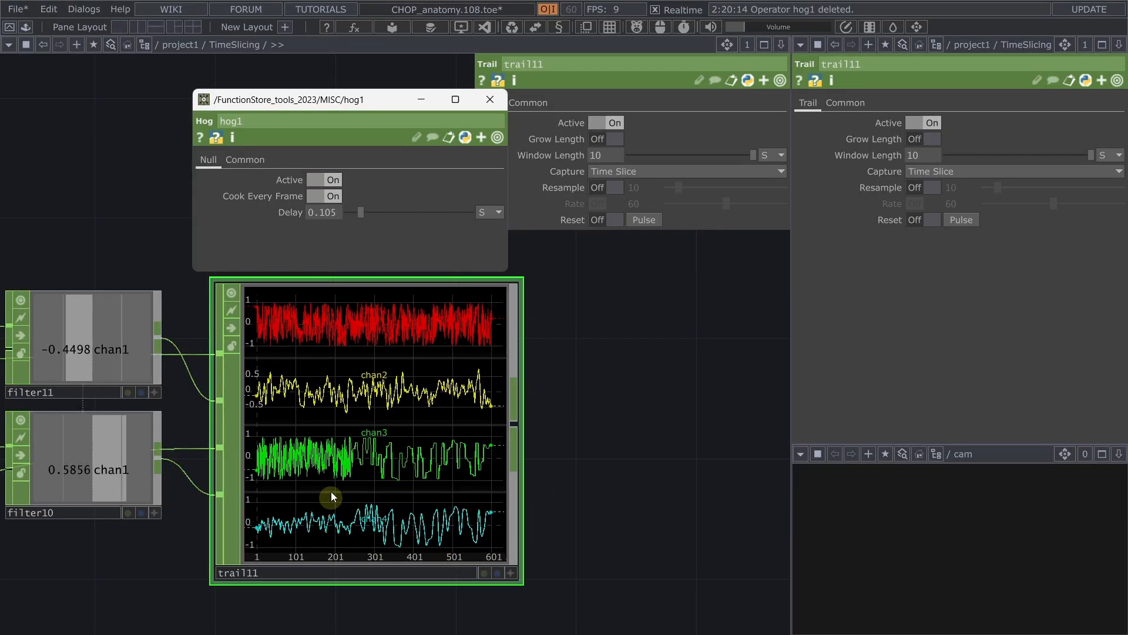
pyautogui.click(325, 180)
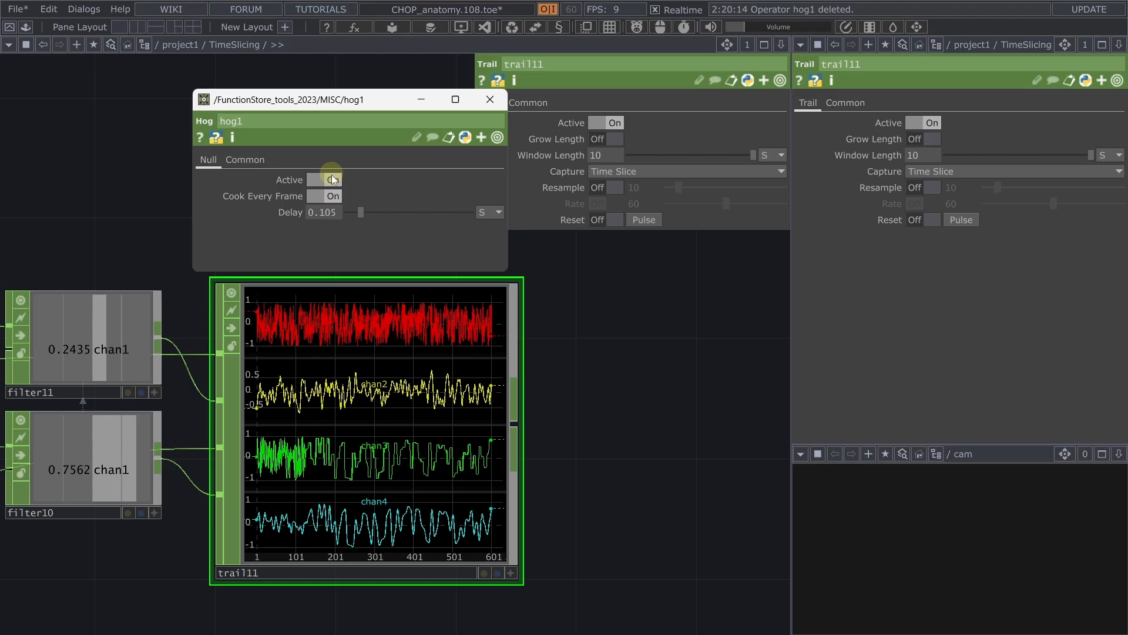
pyautogui.click(319, 180)
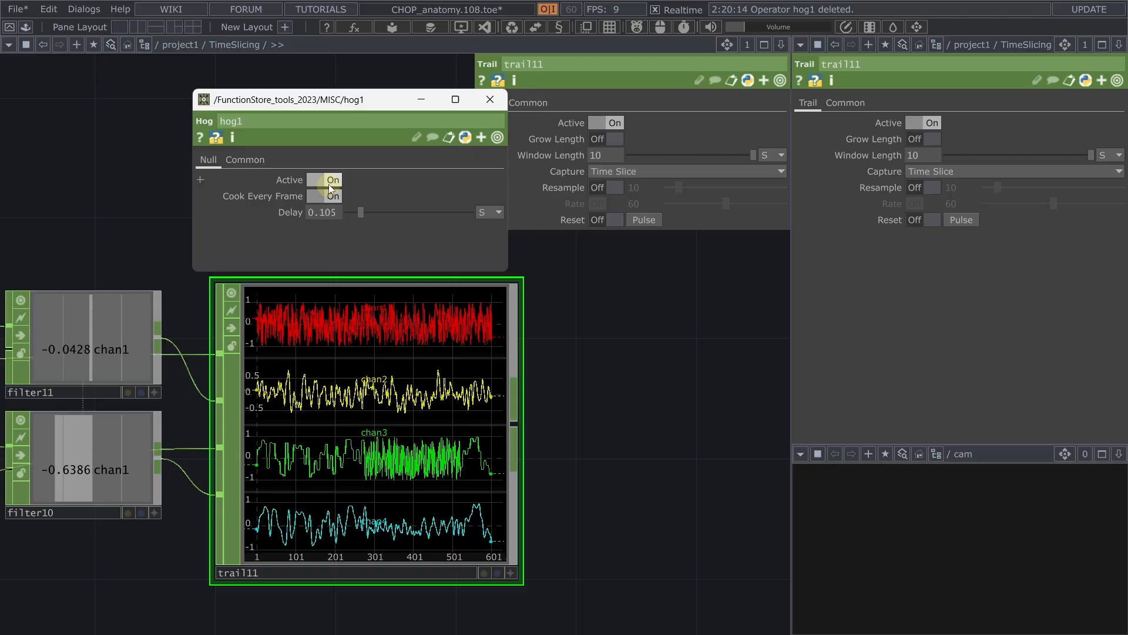
pyautogui.click(325, 180)
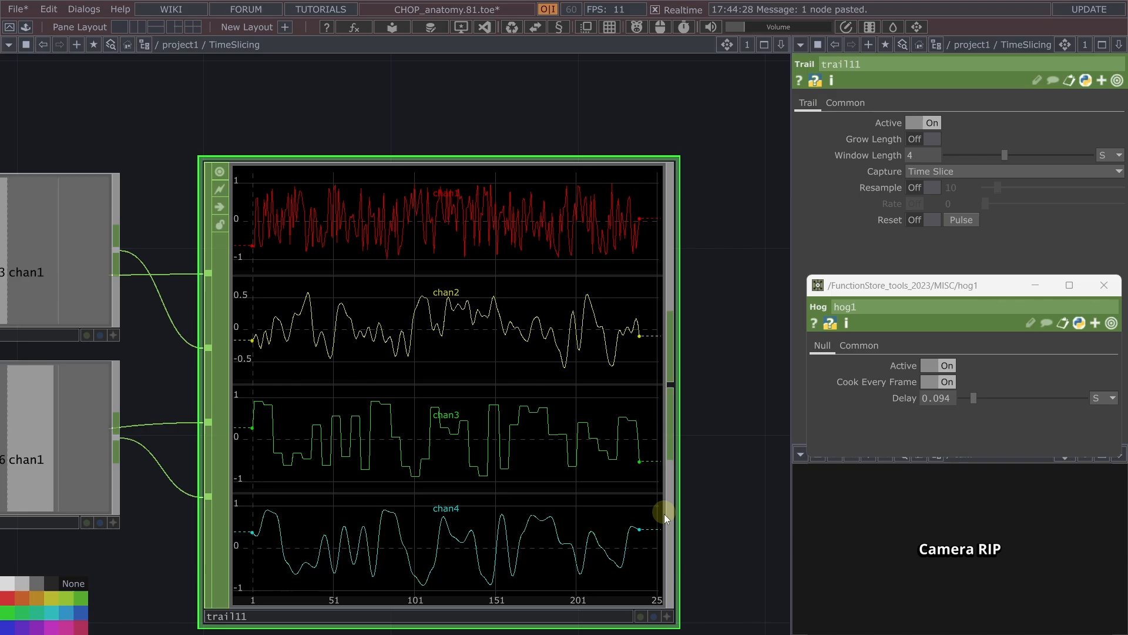
pyautogui.moveTo(602, 568)
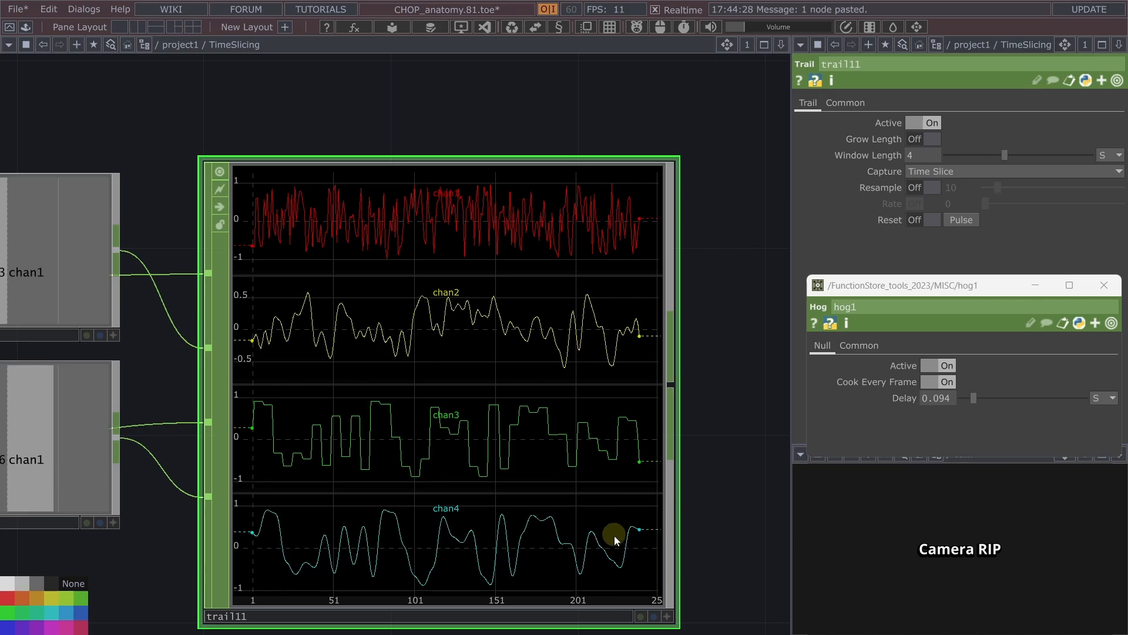
pyautogui.moveTo(623, 536)
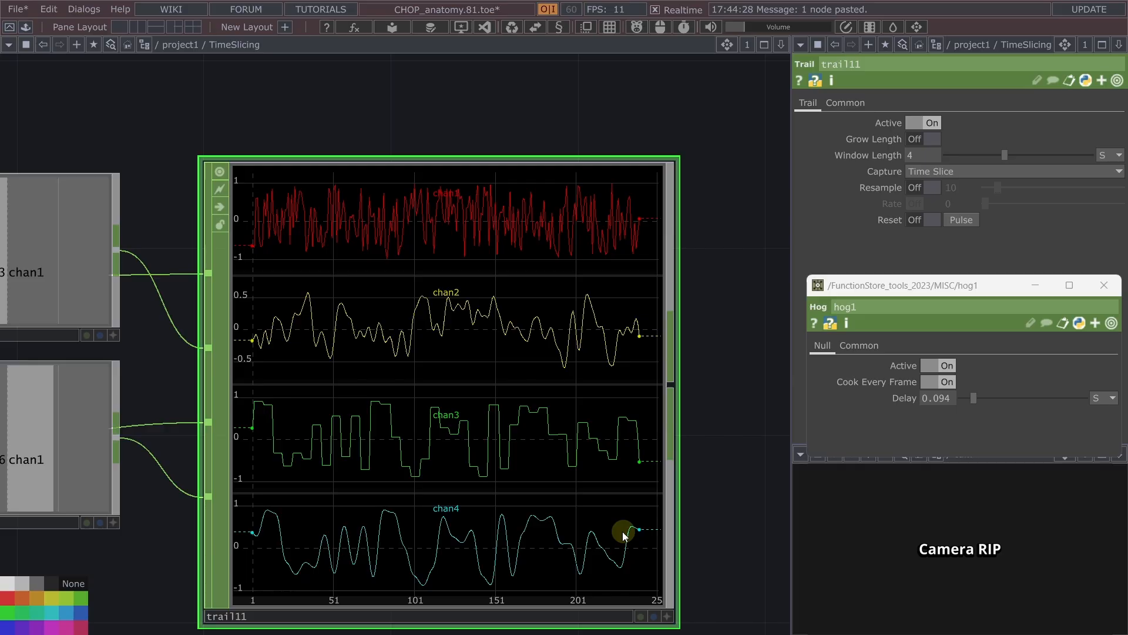
pyautogui.moveTo(636, 551)
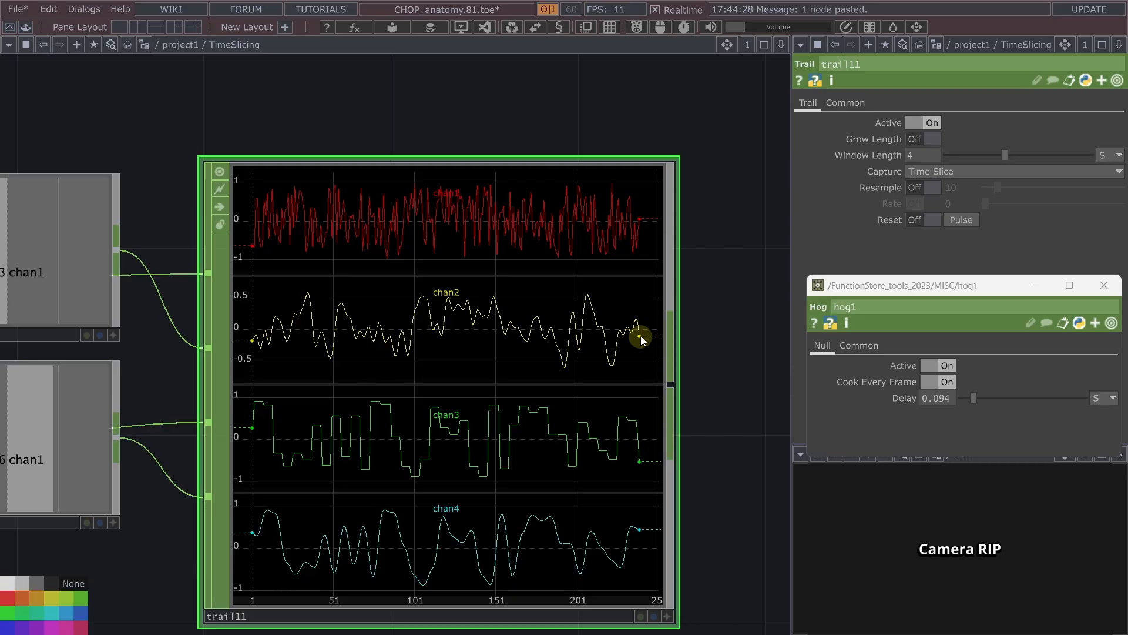
pyautogui.moveTo(645, 342)
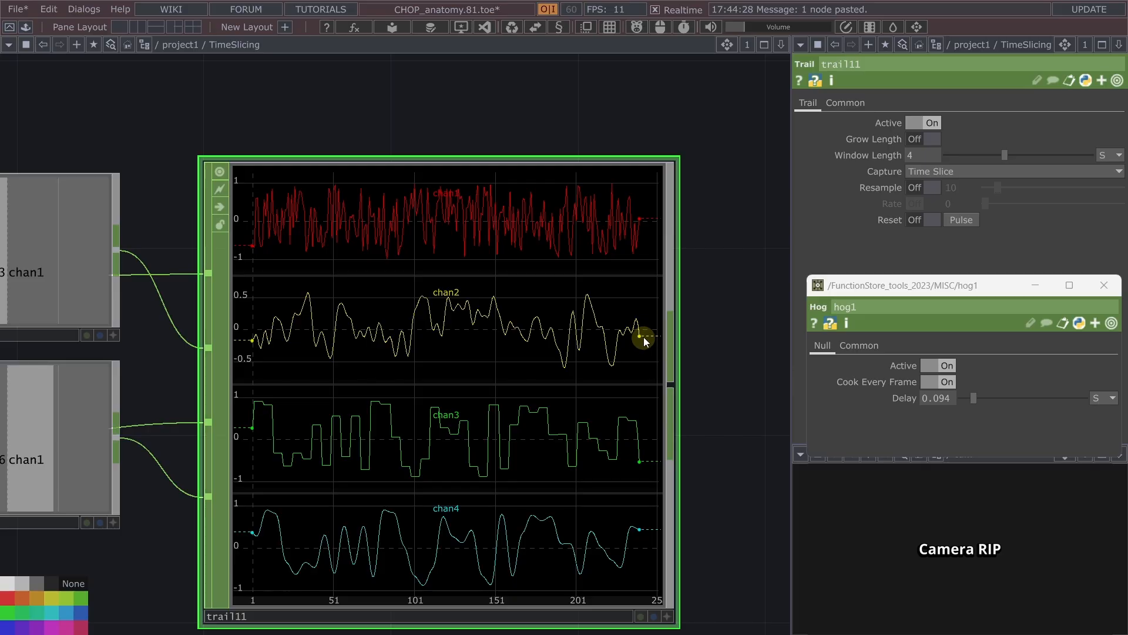
pyautogui.moveTo(627, 332)
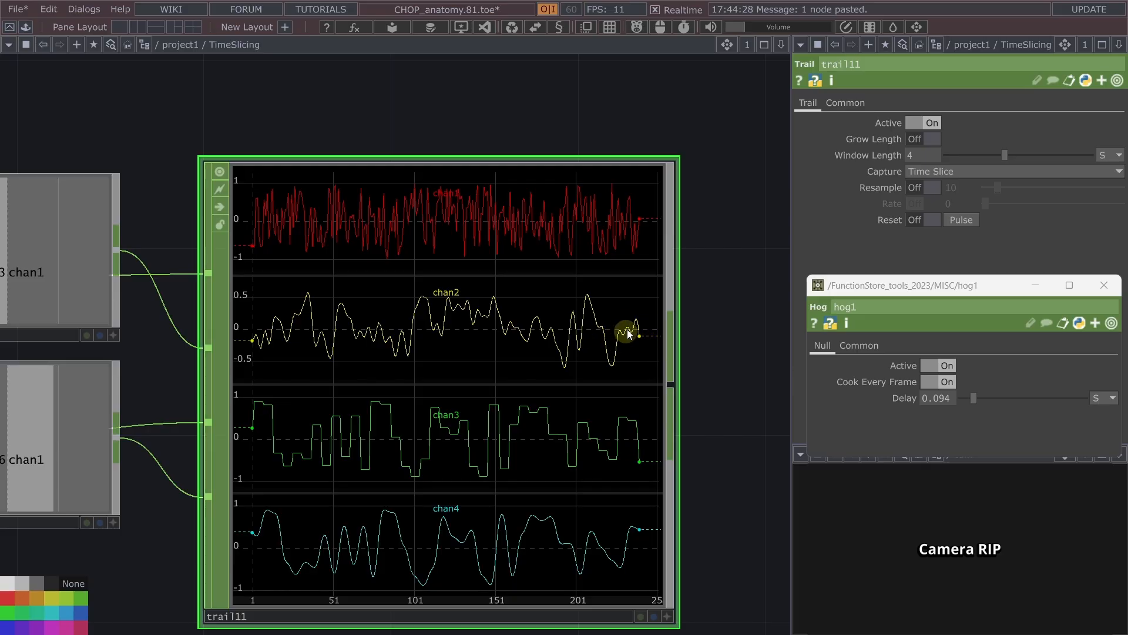
pyautogui.moveTo(621, 338)
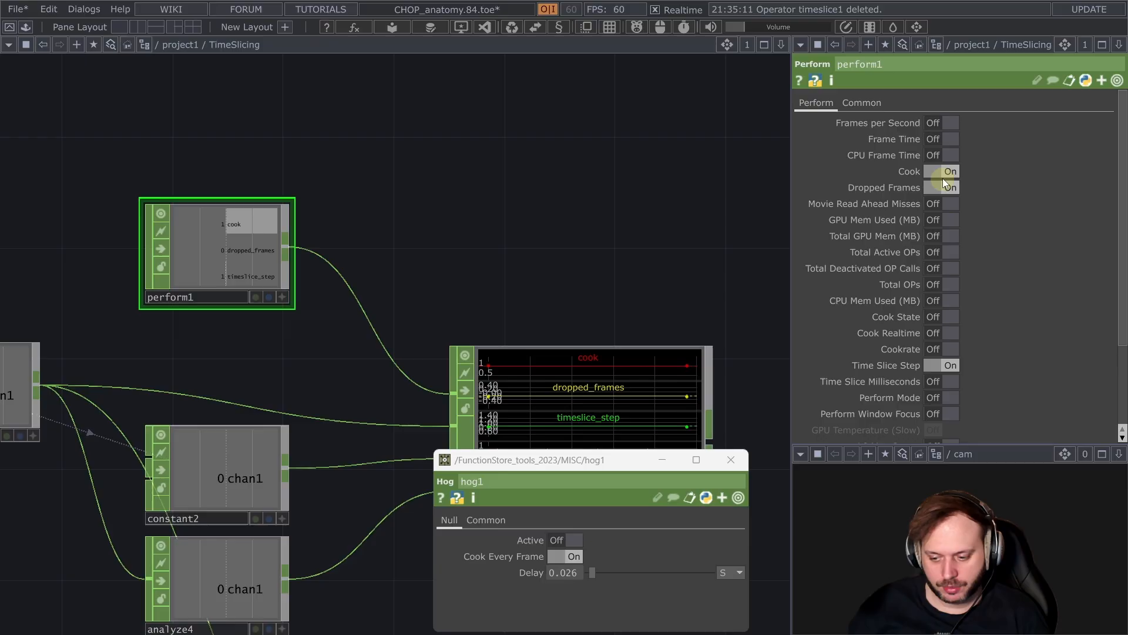
# Step: Move constant2 and analyze4 beside trail2, then select lfo1 to view its Pulse parameters
pyautogui.click(942, 187)
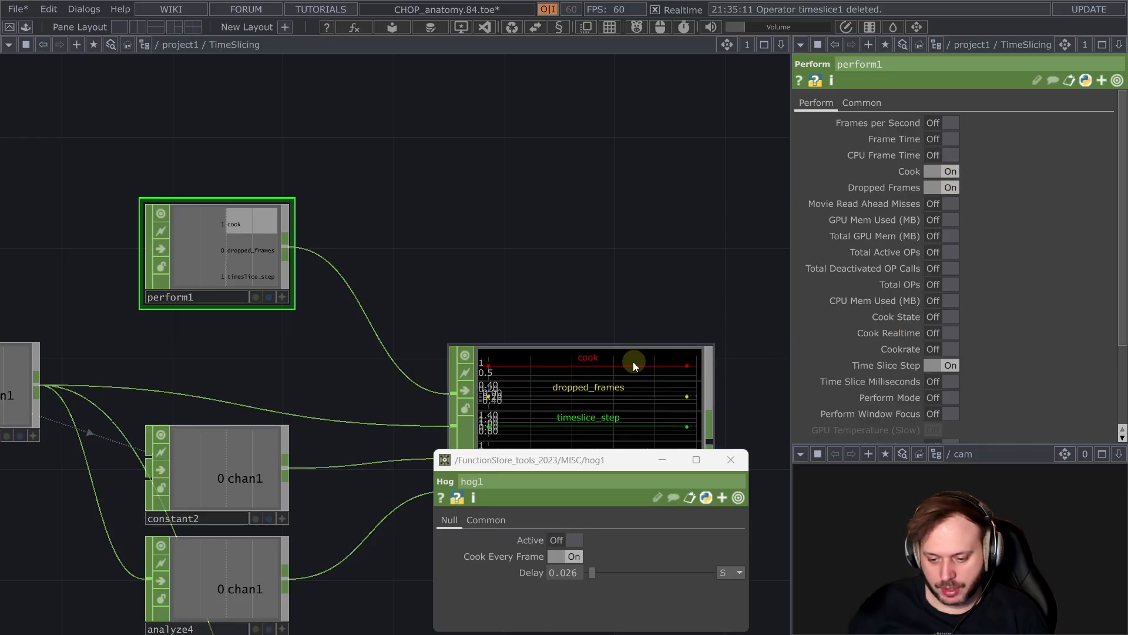
pyautogui.click(564, 539)
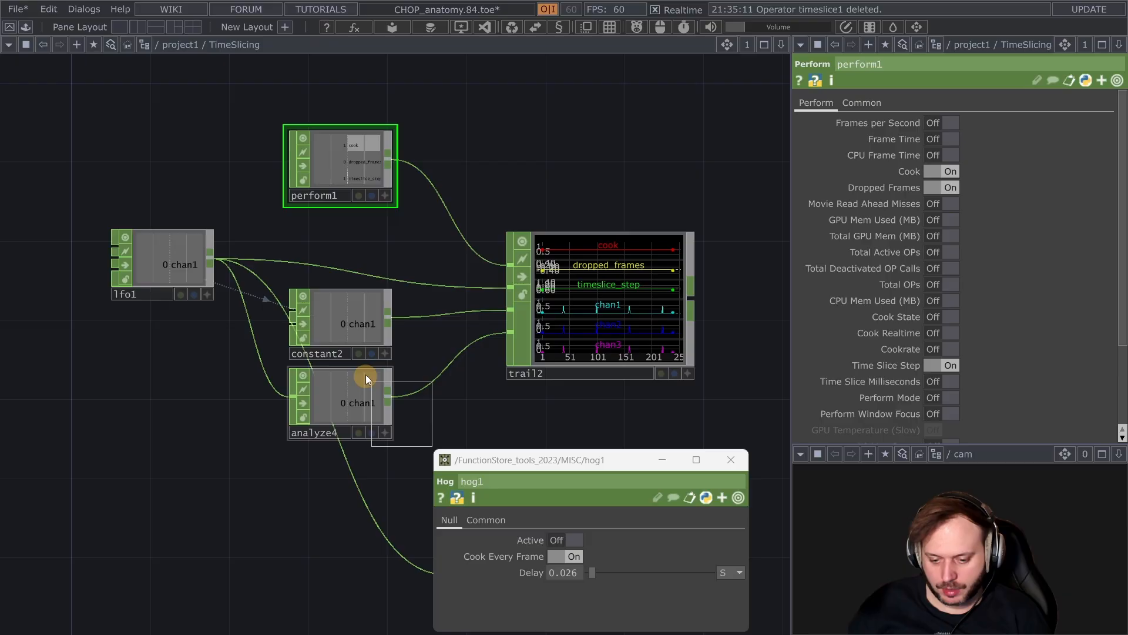
pyautogui.click(358, 402)
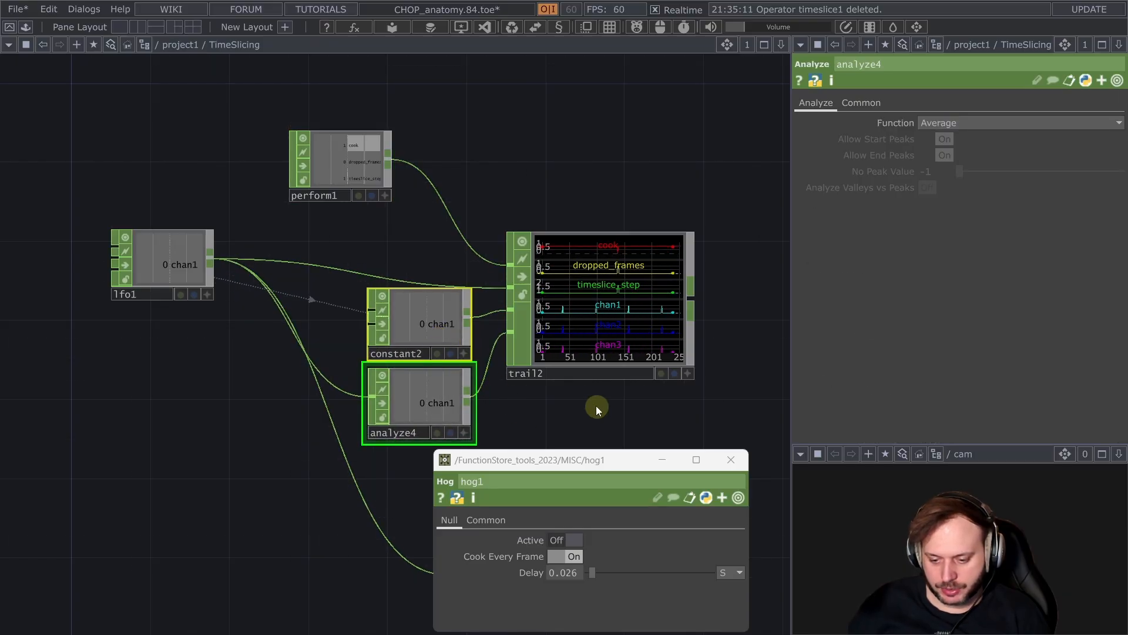
pyautogui.click(167, 263)
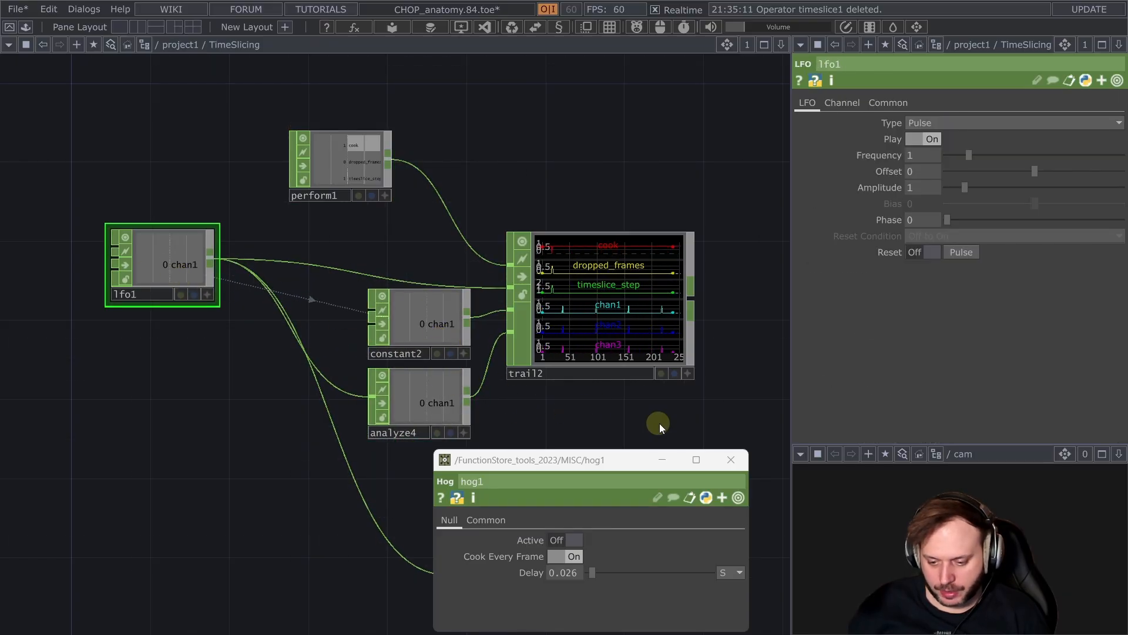
pyautogui.click(564, 540)
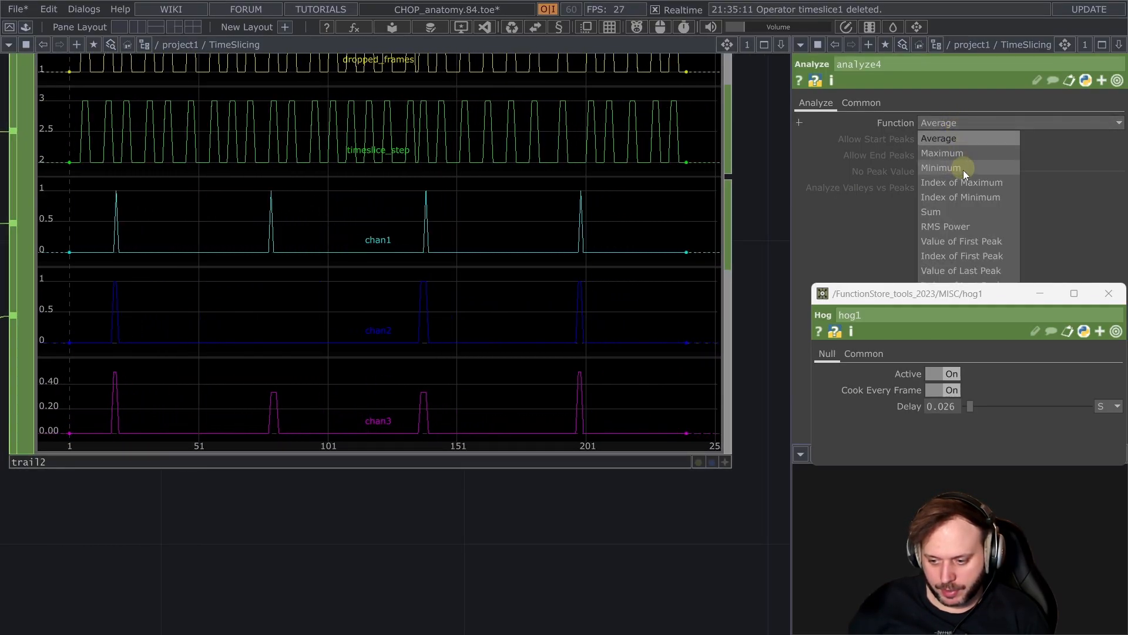
# Step: Change analyze4's Function from Average to Maximum so chan3's pulses reach full height
pyautogui.click(943, 153)
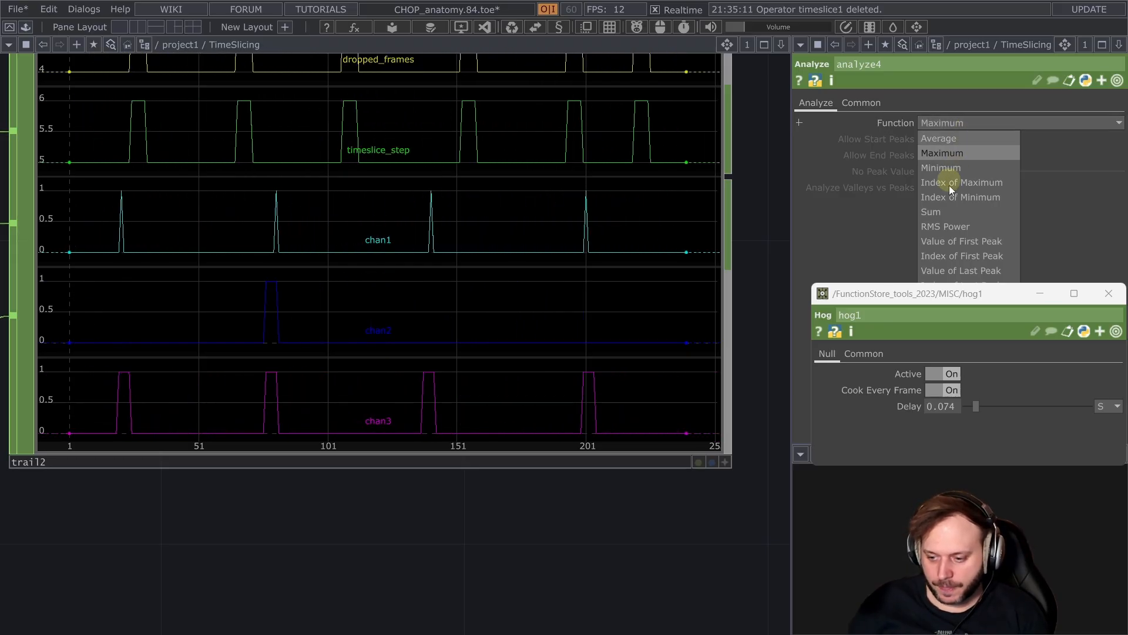
pyautogui.click(938, 139)
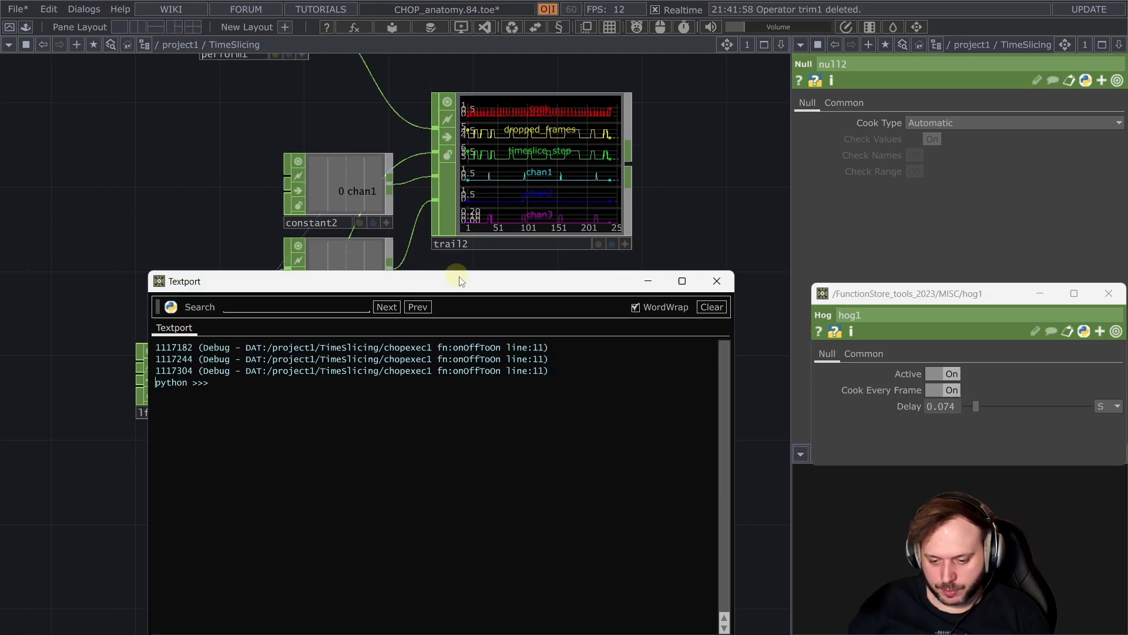
# Step: Move the Textport window down below the network
pyautogui.moveTo(461, 281); pyautogui.dragTo(482, 254)
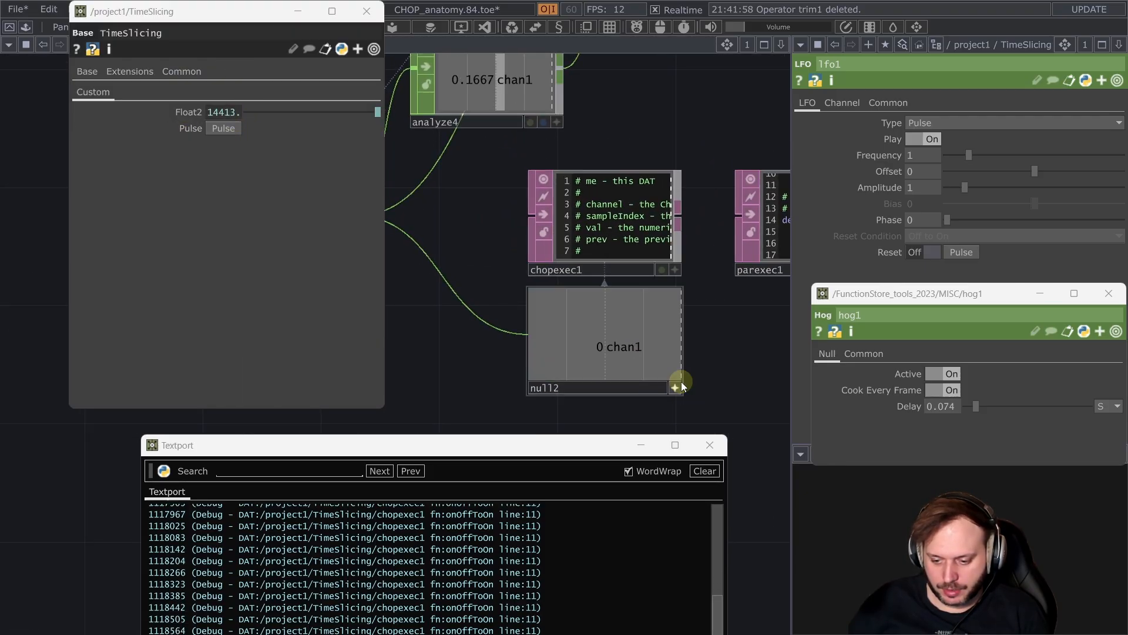
# Step: Bind the custom Pulse parameter to analyze4's chan1 and fire it, logging onPulse lines in the Textport
pyautogui.click(224, 128)
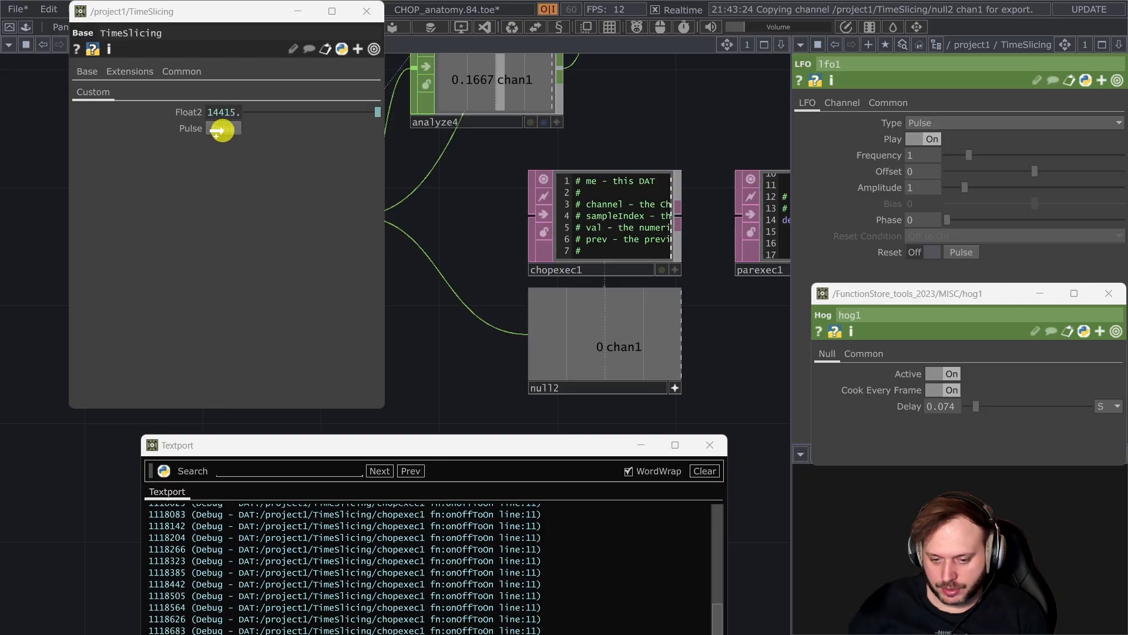
pyautogui.click(223, 130)
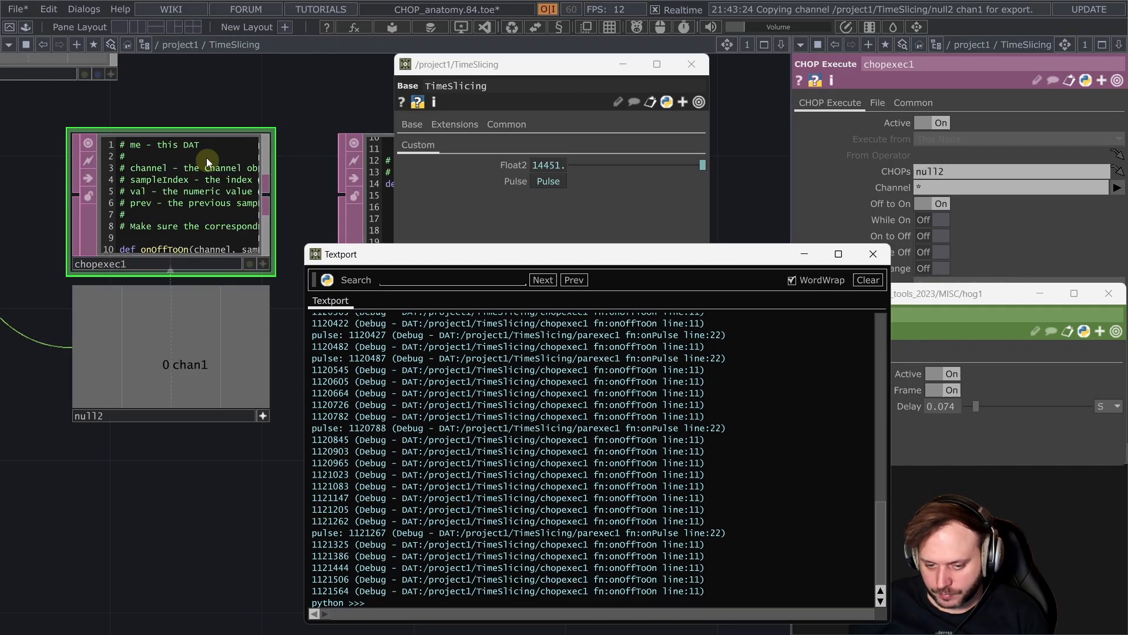
pyautogui.click(548, 181)
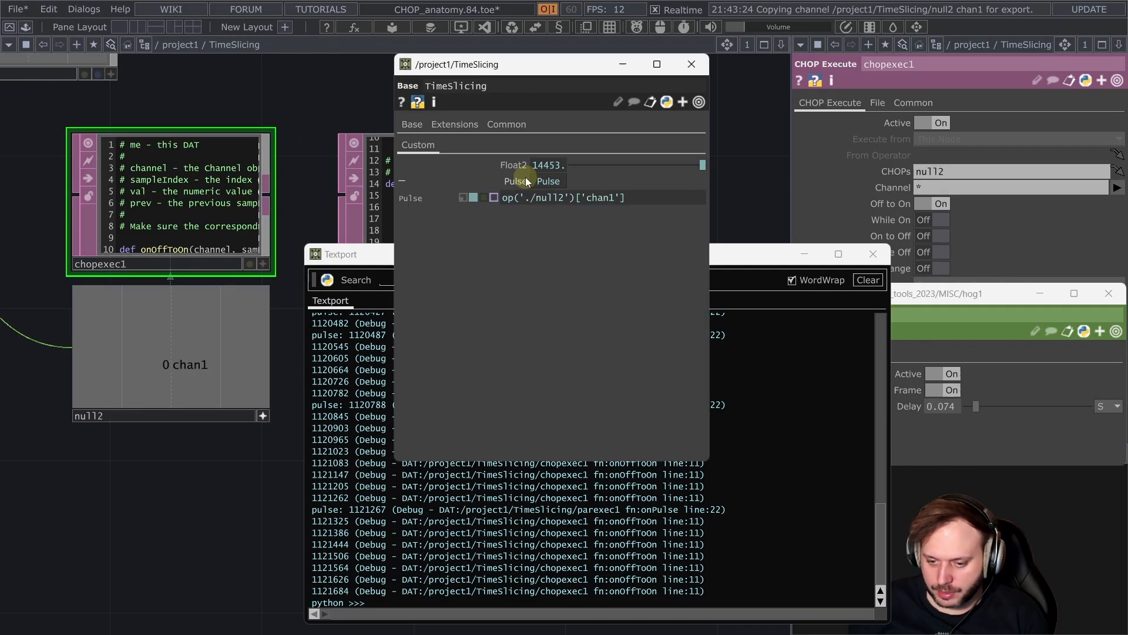
pyautogui.click(548, 181)
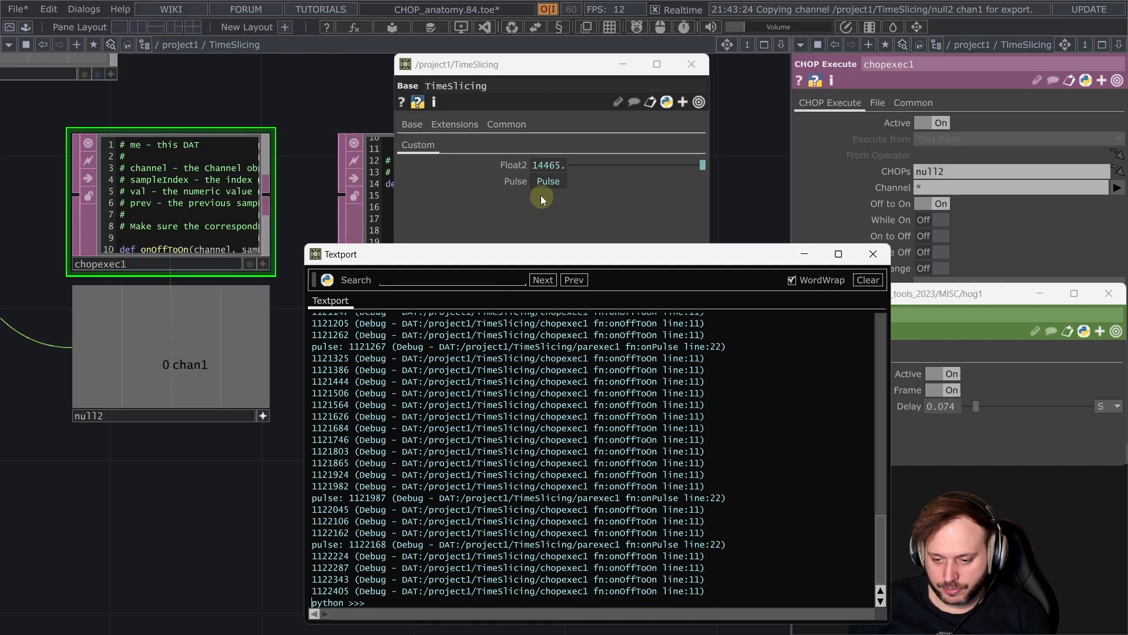
pyautogui.click(548, 181)
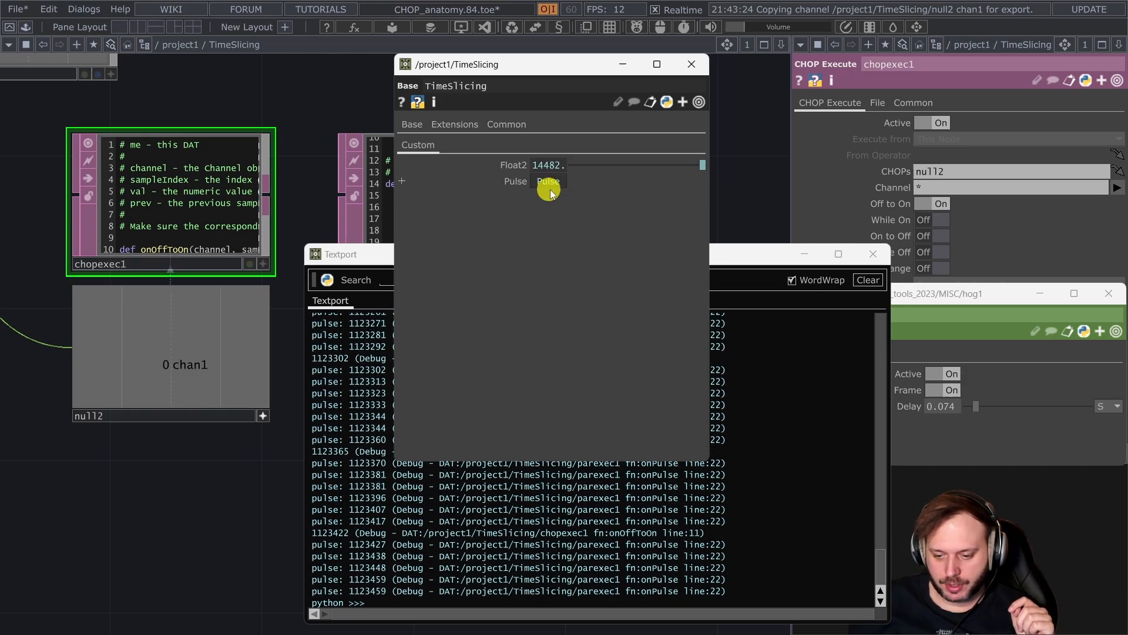
pyautogui.click(548, 181)
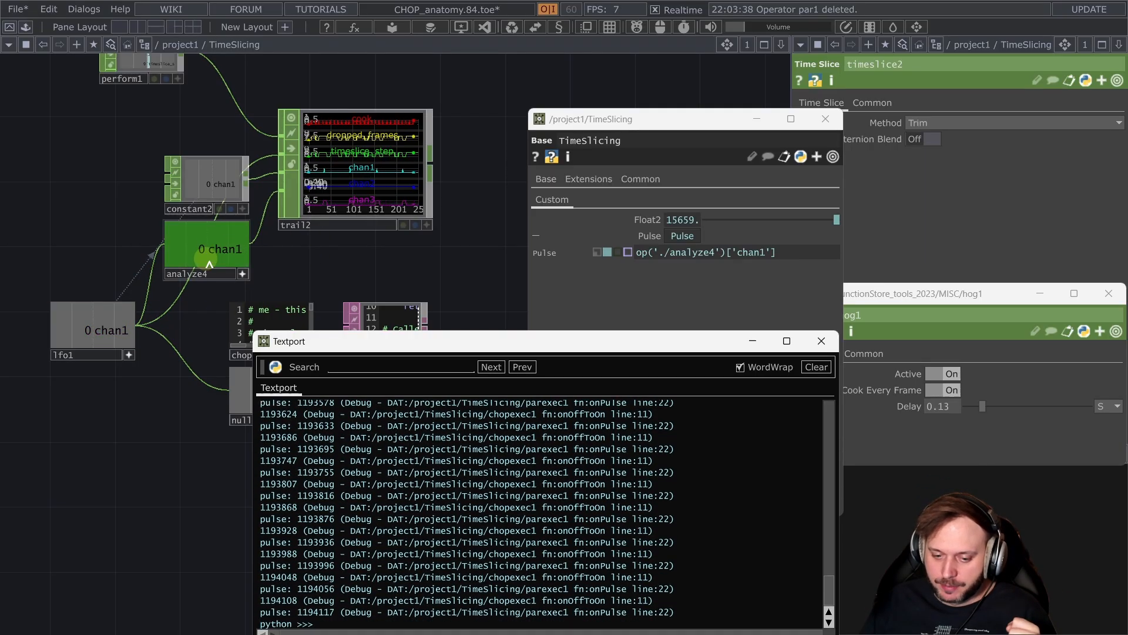
# Step: Inspect analyze4 before repointing the Pulse expression to op('./lfo1')['chan1']
pyautogui.click(206, 248)
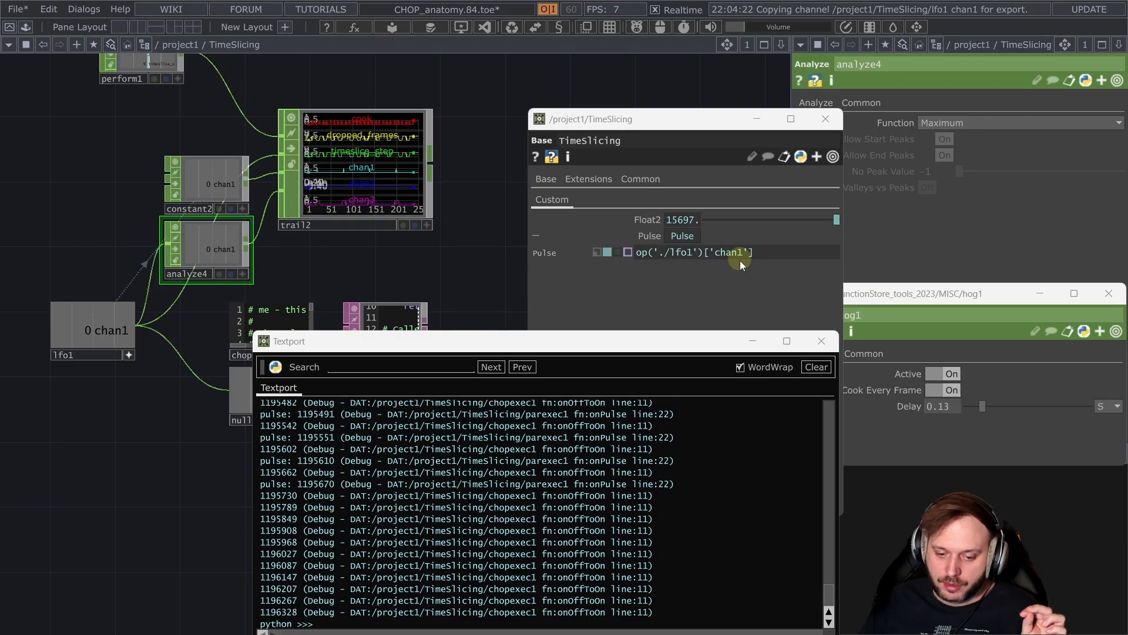
pyautogui.moveTo(240, 275)
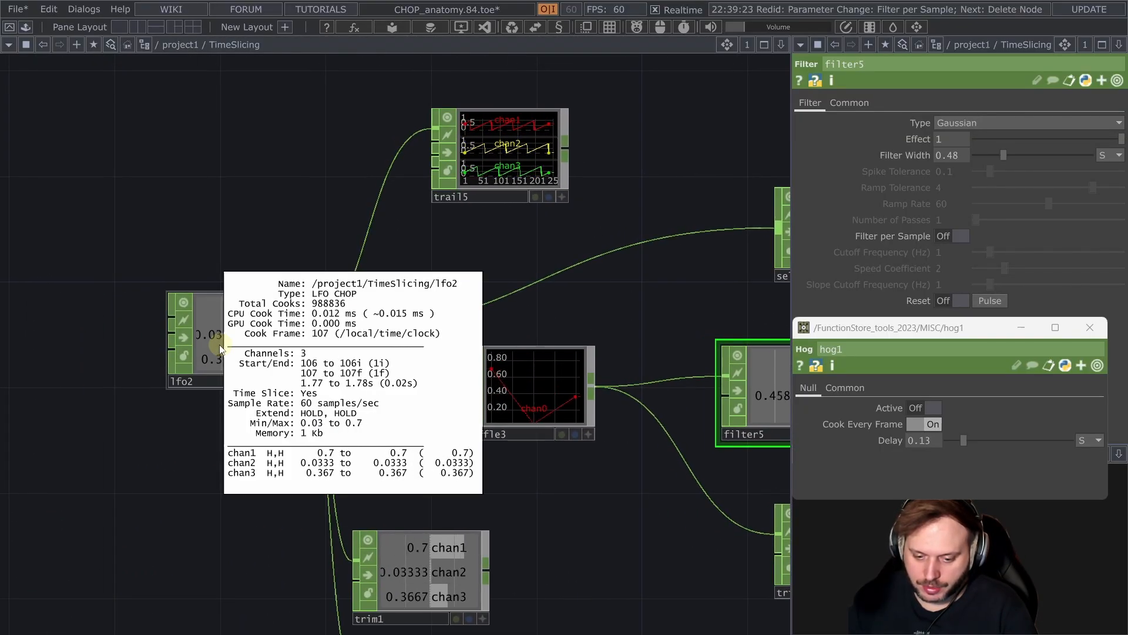
pyautogui.moveTo(527, 409)
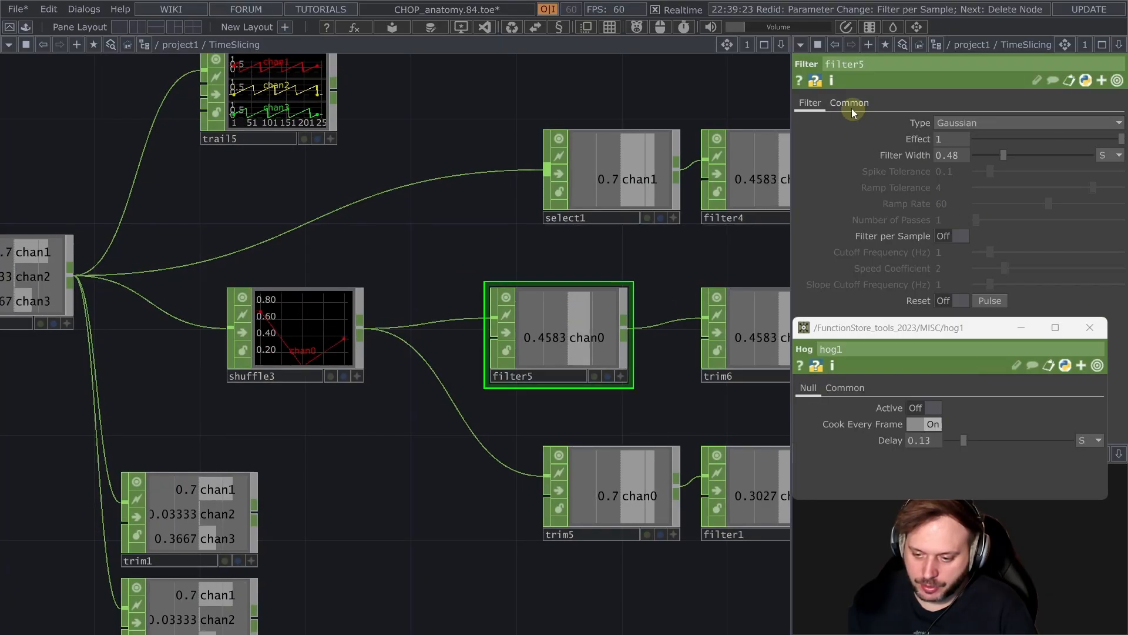
# Step: Switch filter5's Time Slice off on the Common page and toggle its Filter per Sample setting
pyautogui.click(848, 102)
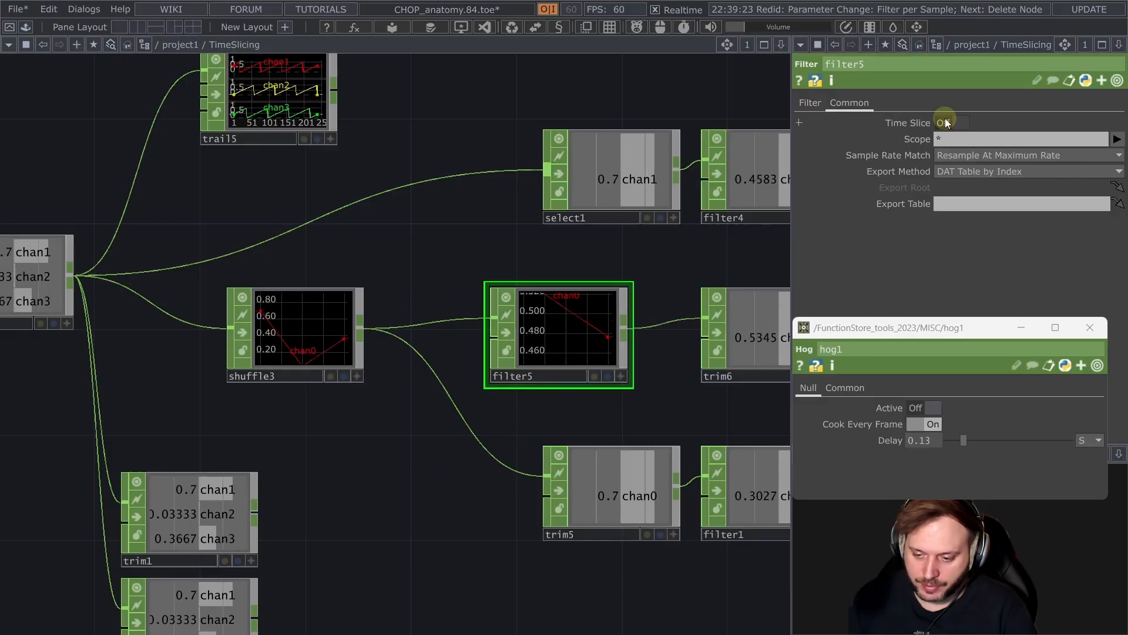
pyautogui.click(945, 124)
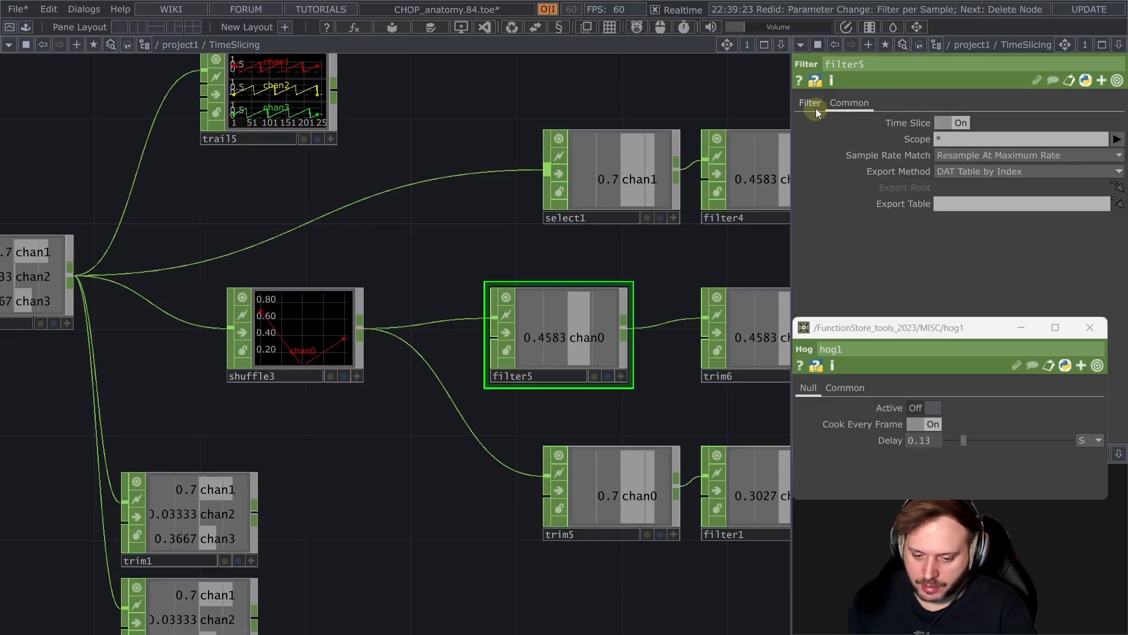
pyautogui.click(811, 102)
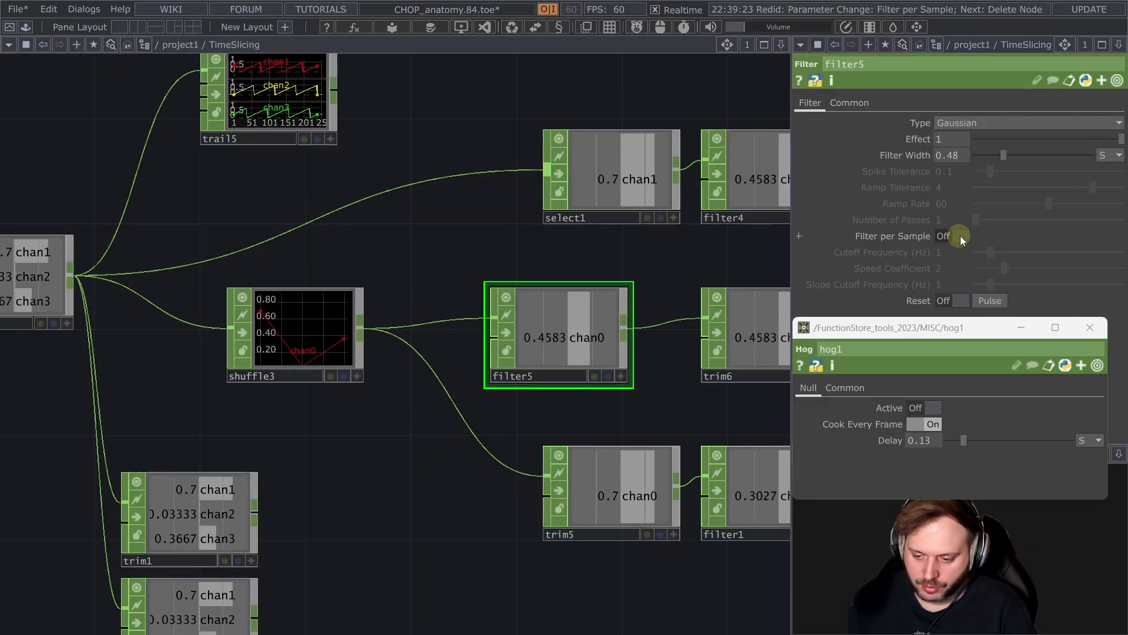
pyautogui.click(952, 235)
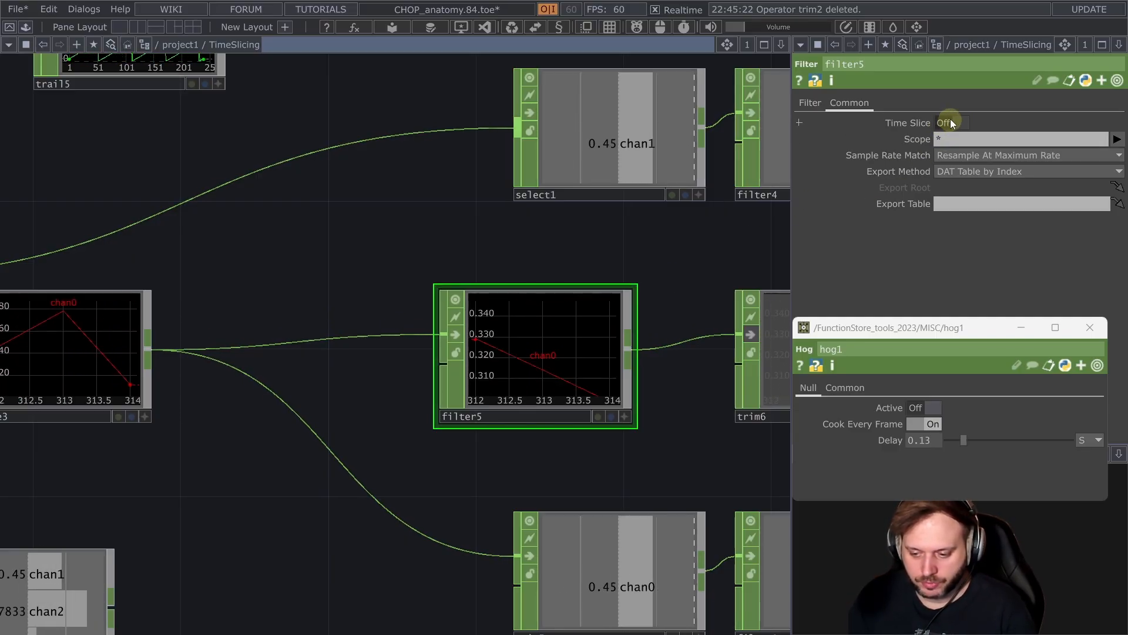
# Step: Turn Filter per Sample on for filter5 and bring shuffle3 into view for inserting trim2
pyautogui.click(810, 102)
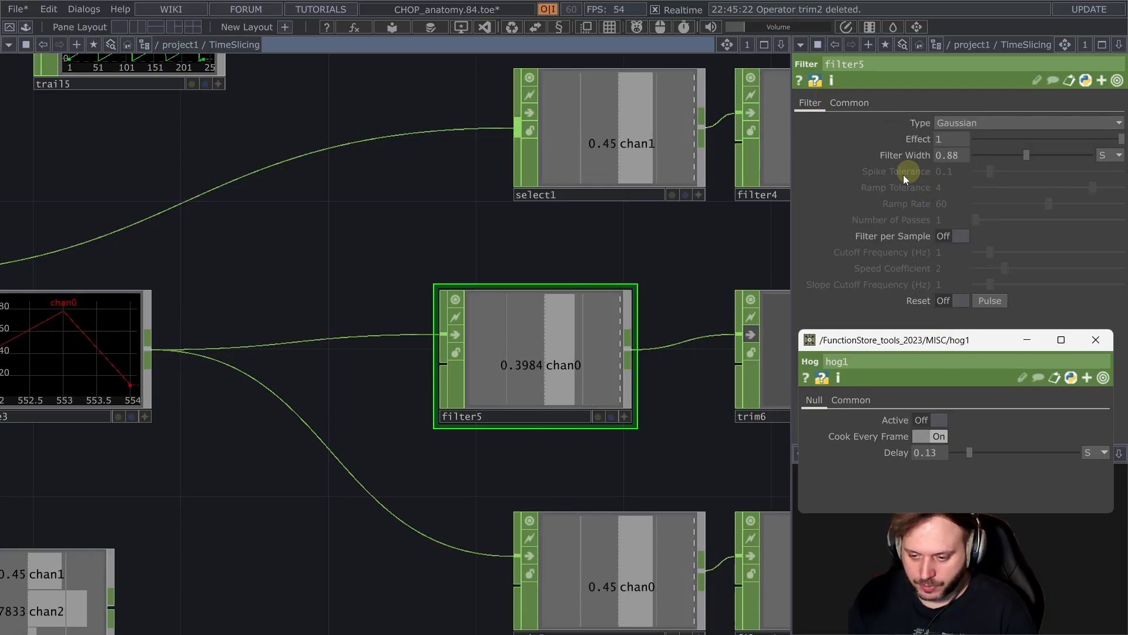
pyautogui.click(952, 236)
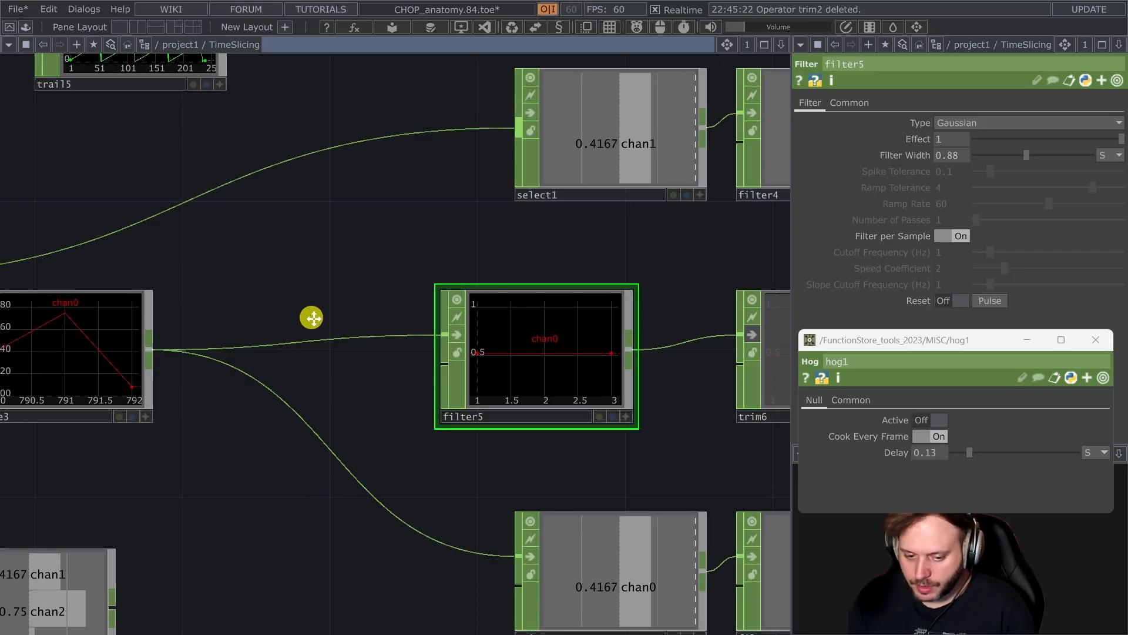
pyautogui.moveTo(313, 318); pyautogui.dragTo(495, 367)
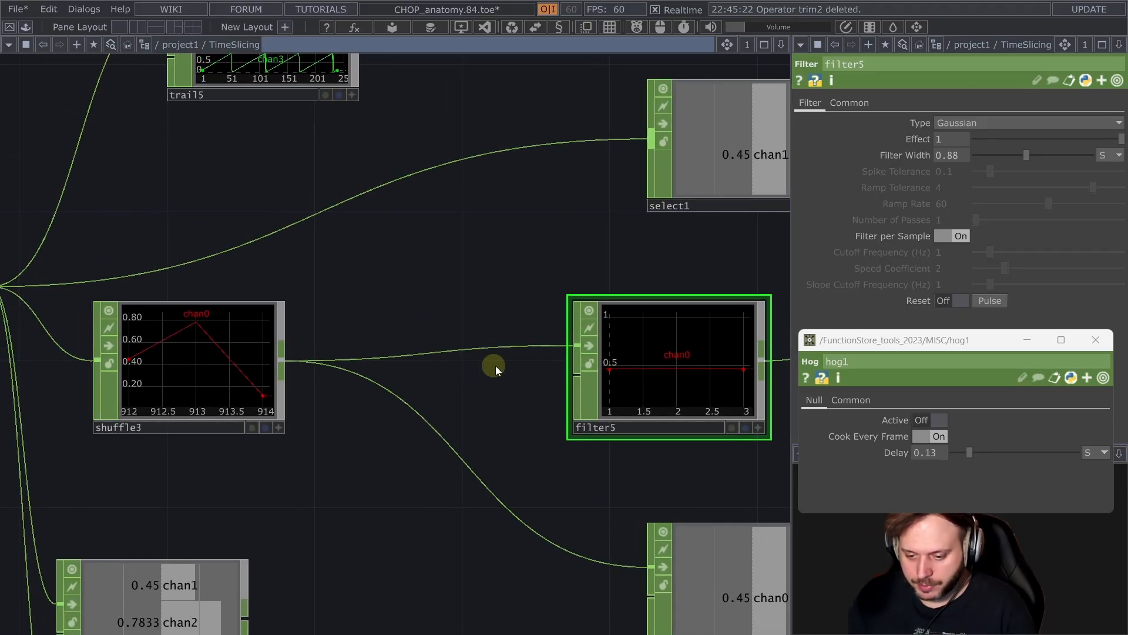
pyautogui.moveTo(522, 388)
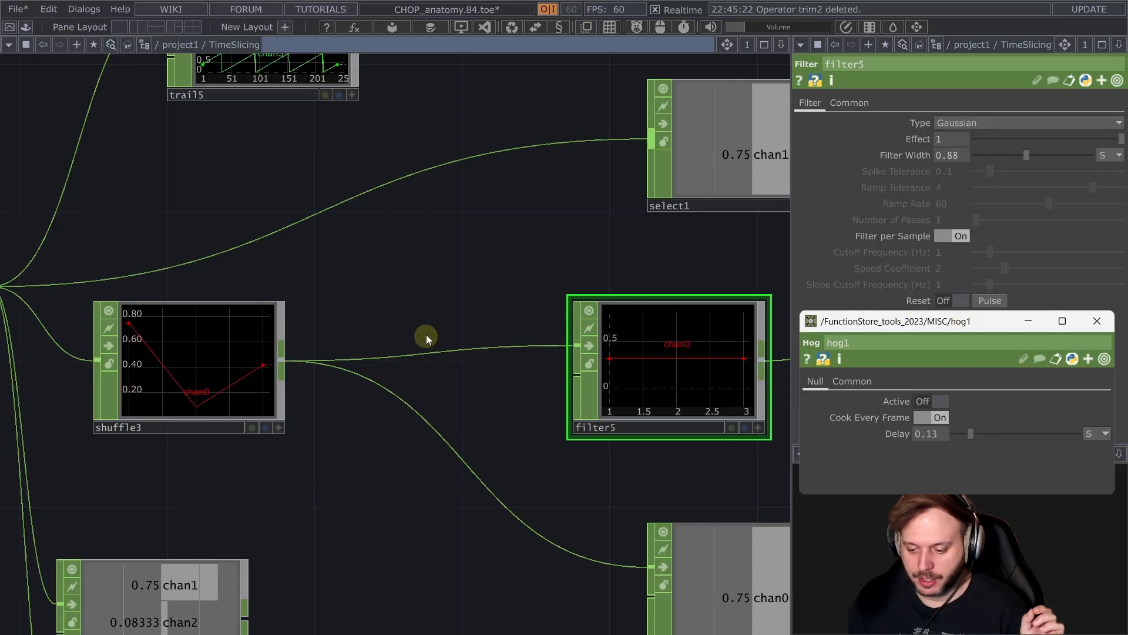
pyautogui.moveTo(217, 363)
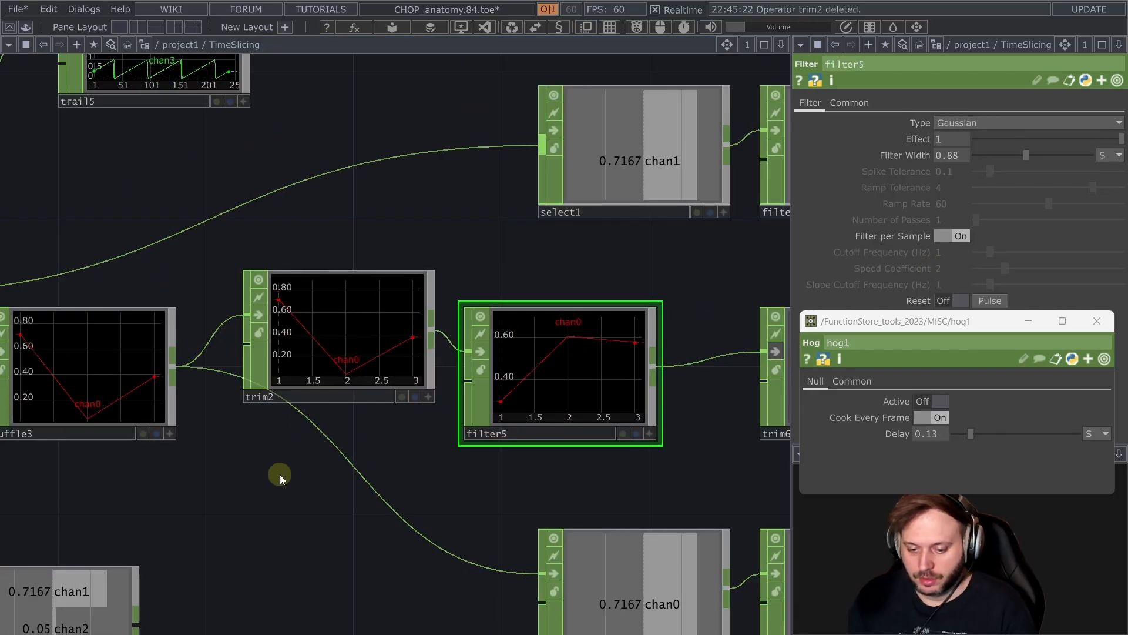
pyautogui.moveTo(405, 371)
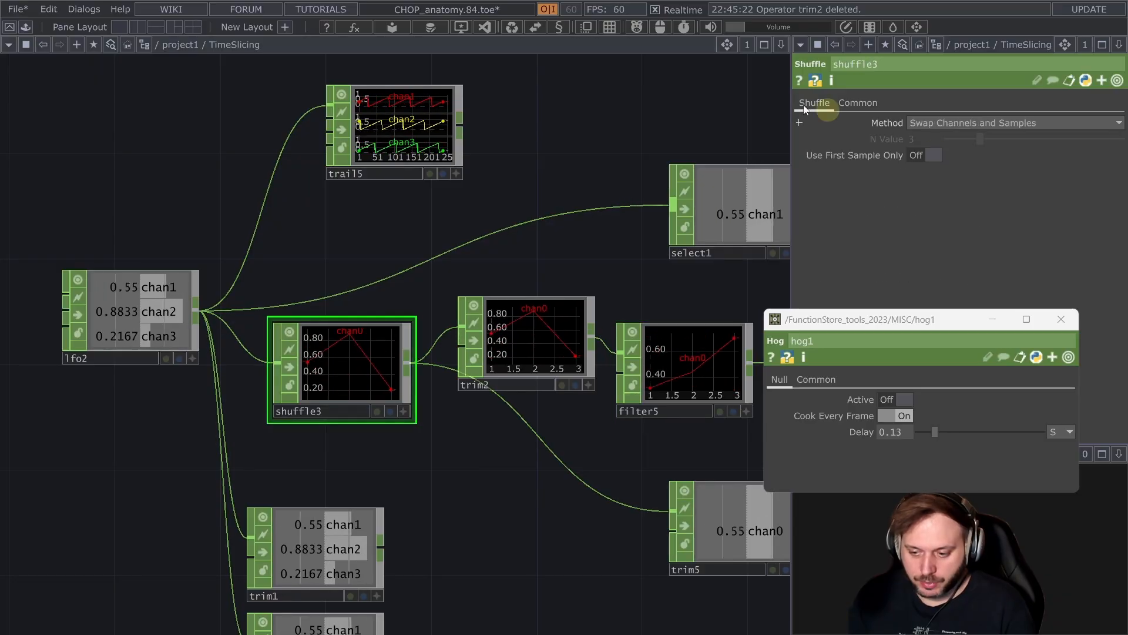
# Step: Check shuffle3's Swap Channels and Samples method, then set hog1 Active On so shuffle3 grows to eight channels
pyautogui.click(898, 400)
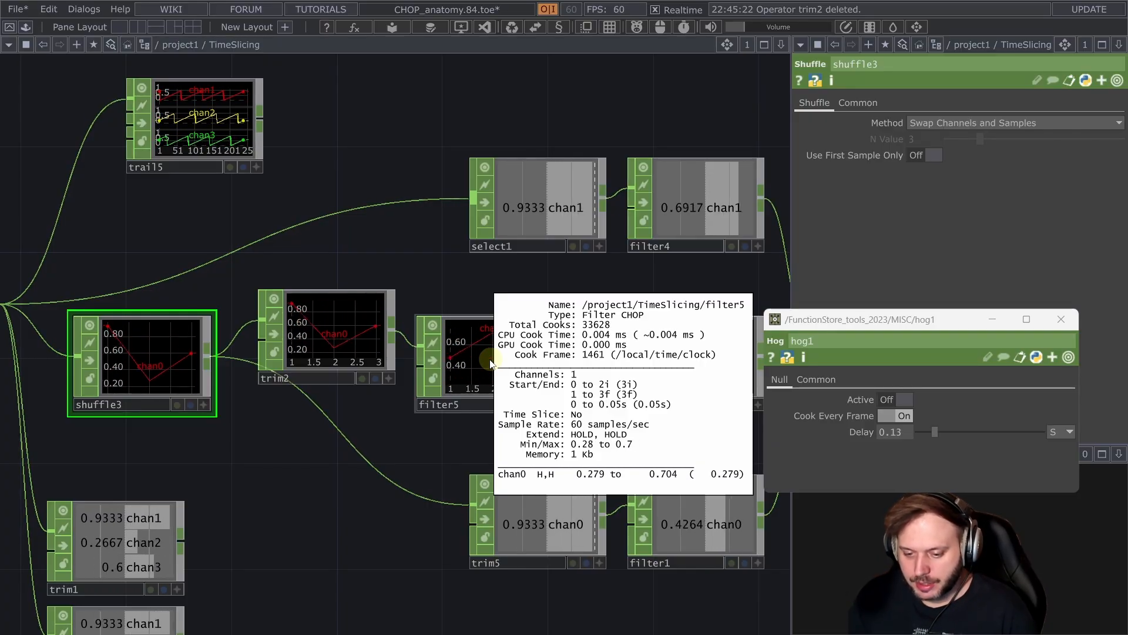
pyautogui.click(895, 400)
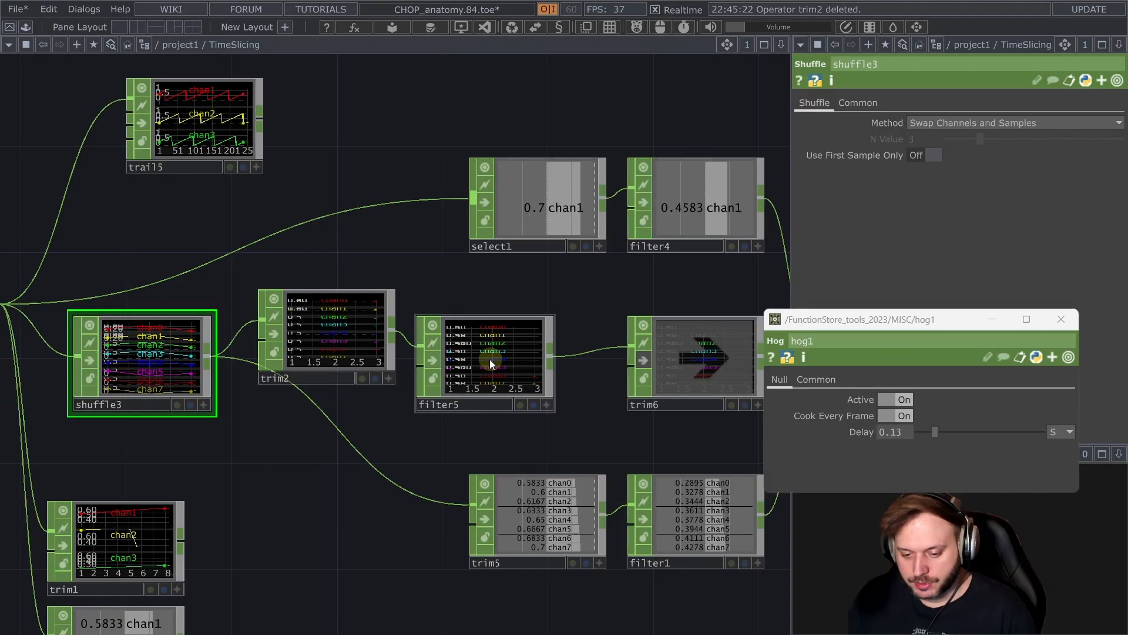
pyautogui.moveTo(490, 363)
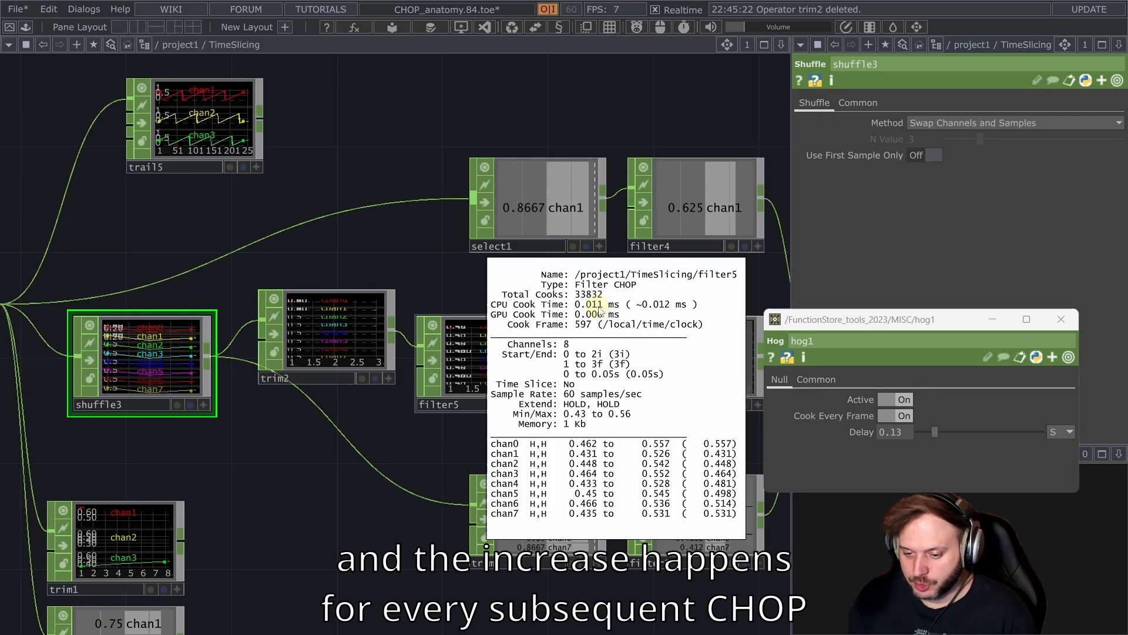
pyautogui.click(896, 400)
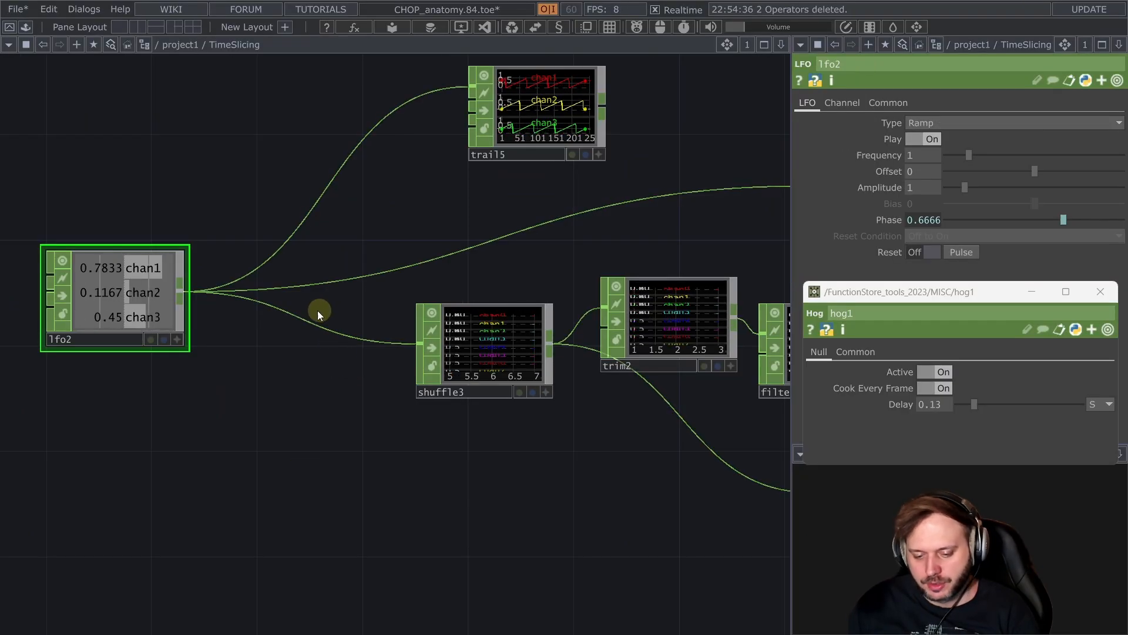
# Step: Insert trim1 on the lfo2-to-shuffle3 wire with Absolute units, start and end 0, then search 'fi' for another CHOP
pyautogui.rightClick(320, 311)
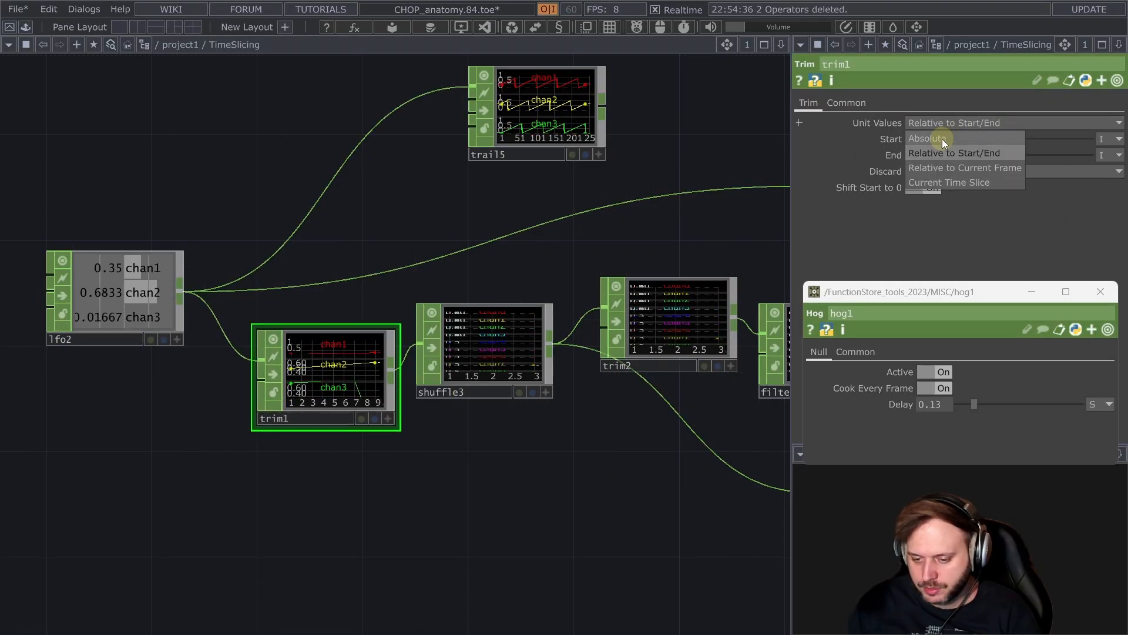
pyautogui.click(927, 139)
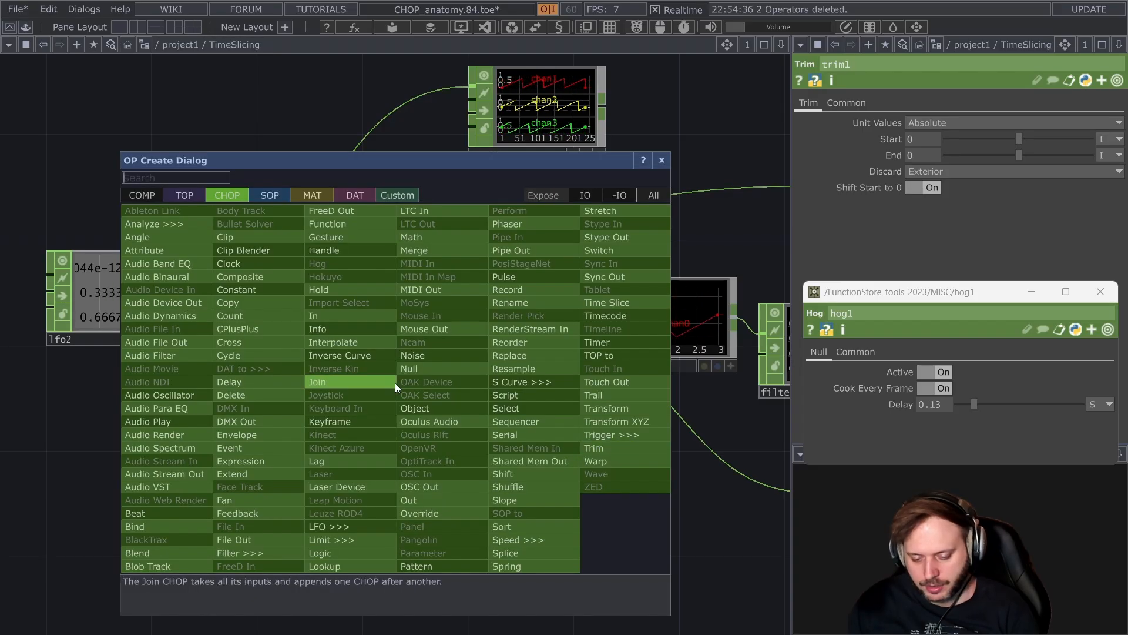
pyautogui.write('fi')
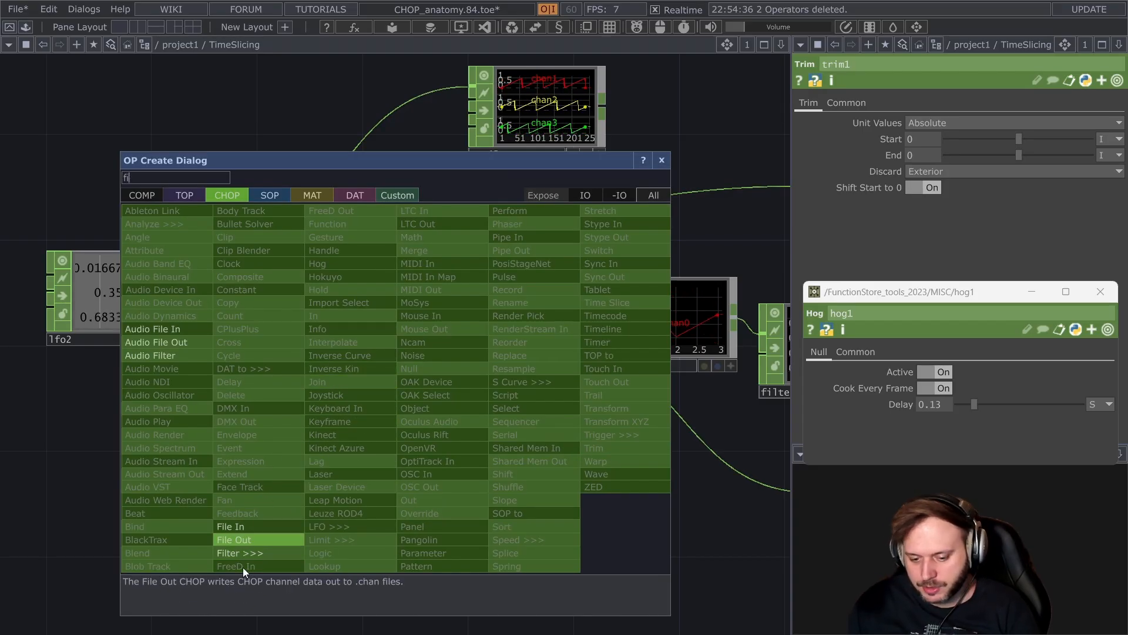